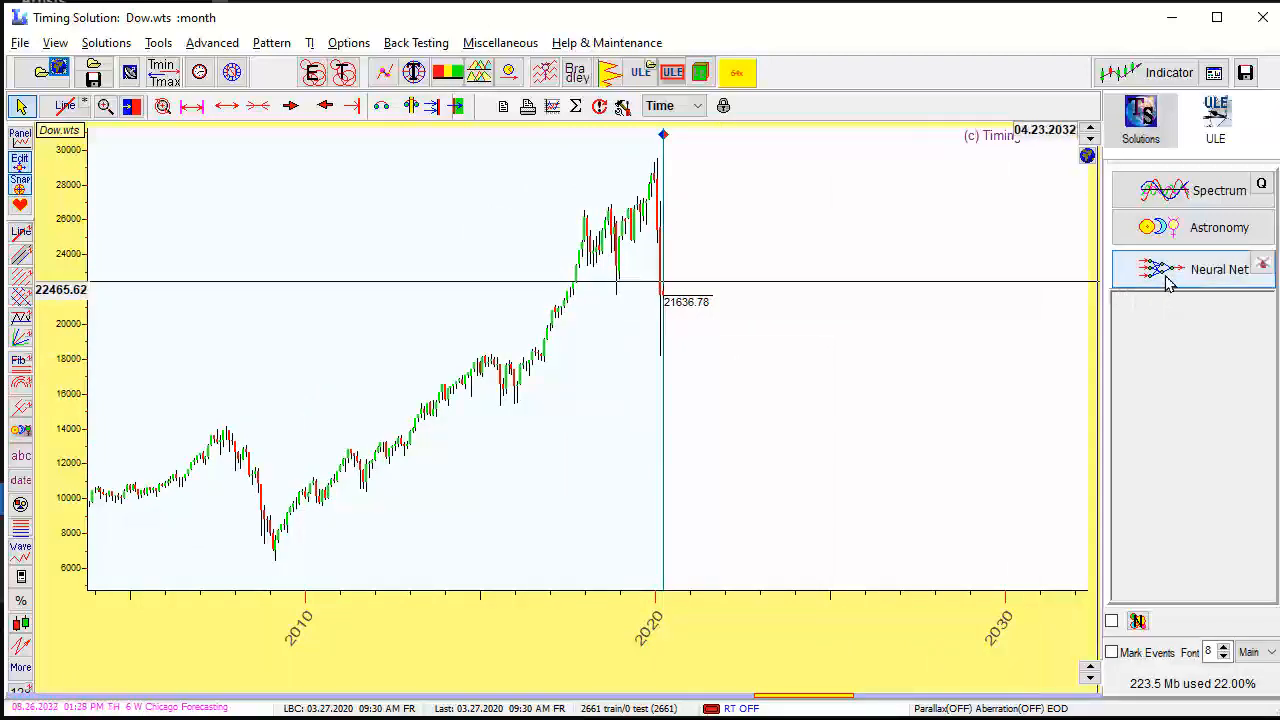
mouse_move(1192, 268)
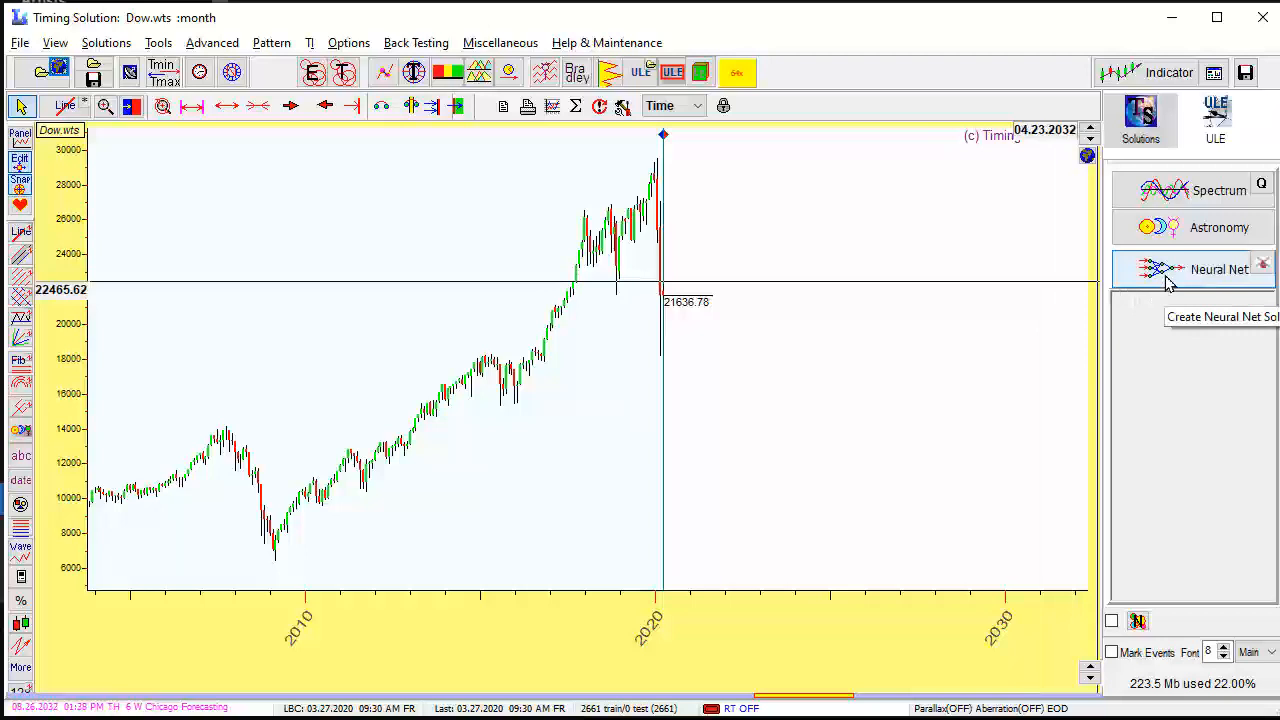
Create Neural Net 1 from the Solutions panel for the monthly Dow chart.
click(1220, 268)
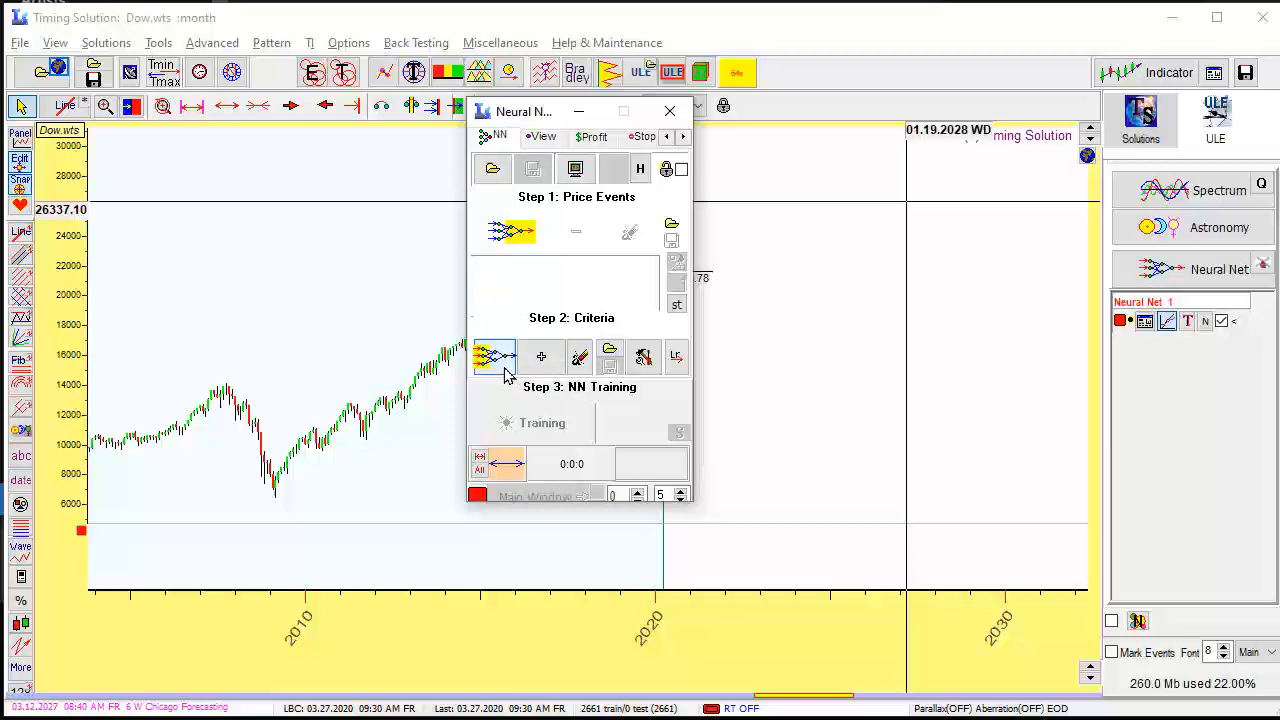
mouse_move(512, 232)
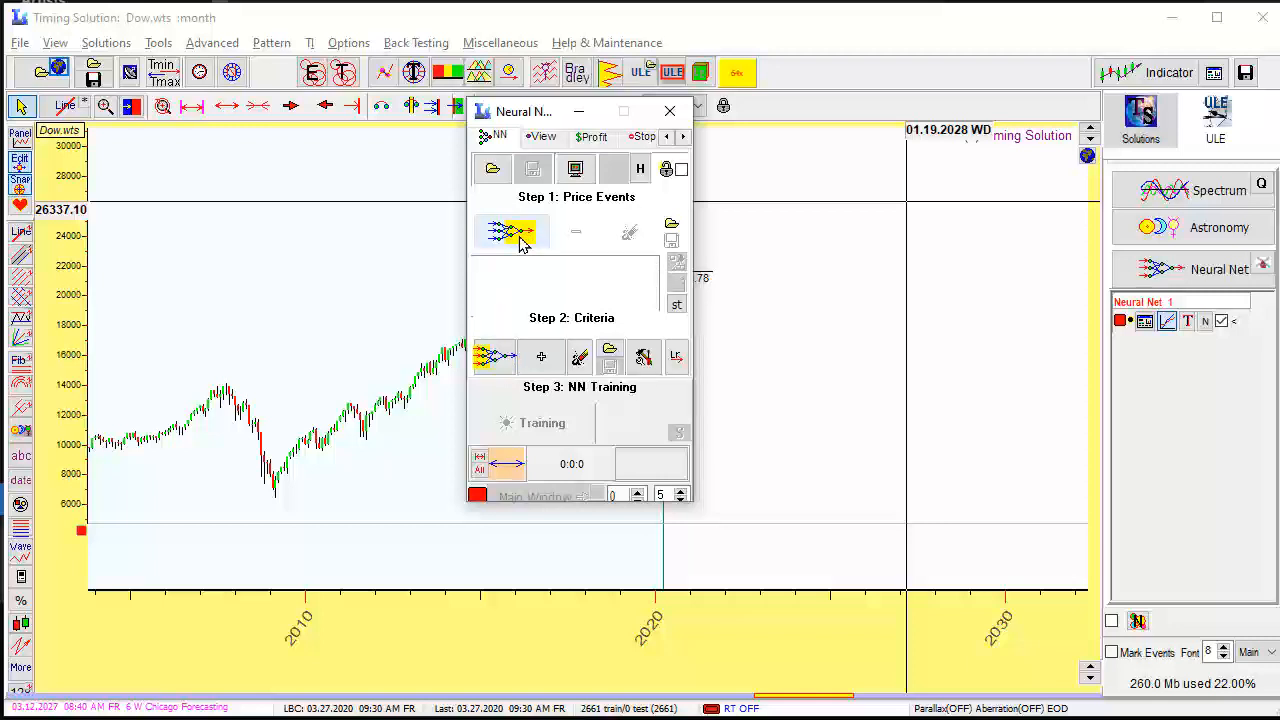
mouse_move(516, 232)
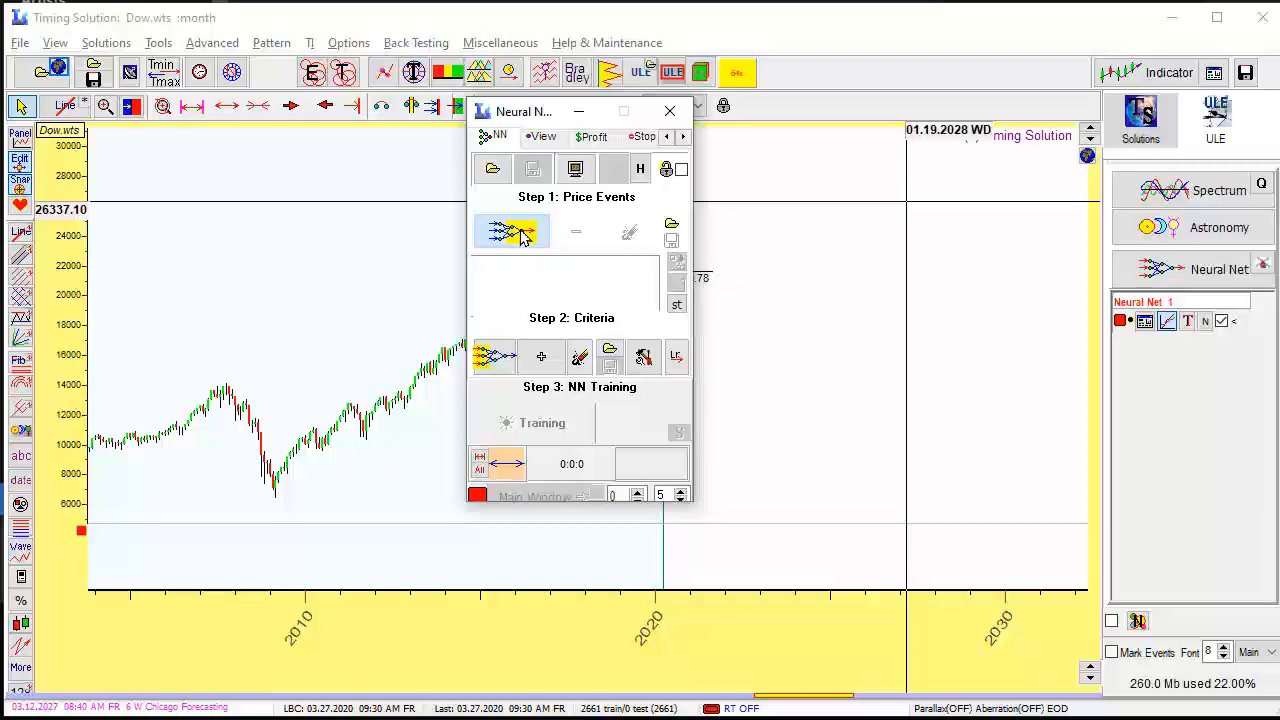
Set the net's price event to a Relative Price Oscillator of Close with averages 1, 100, 100 and preview it.
click(512, 232)
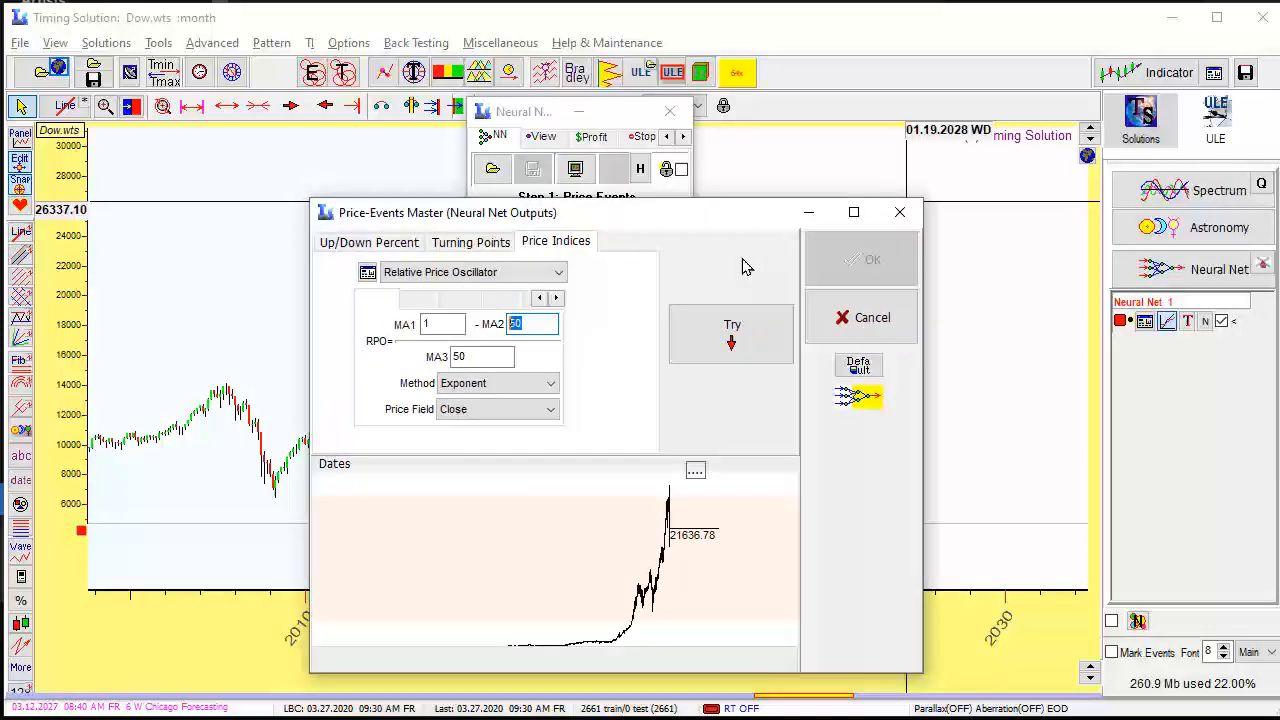
text(1)
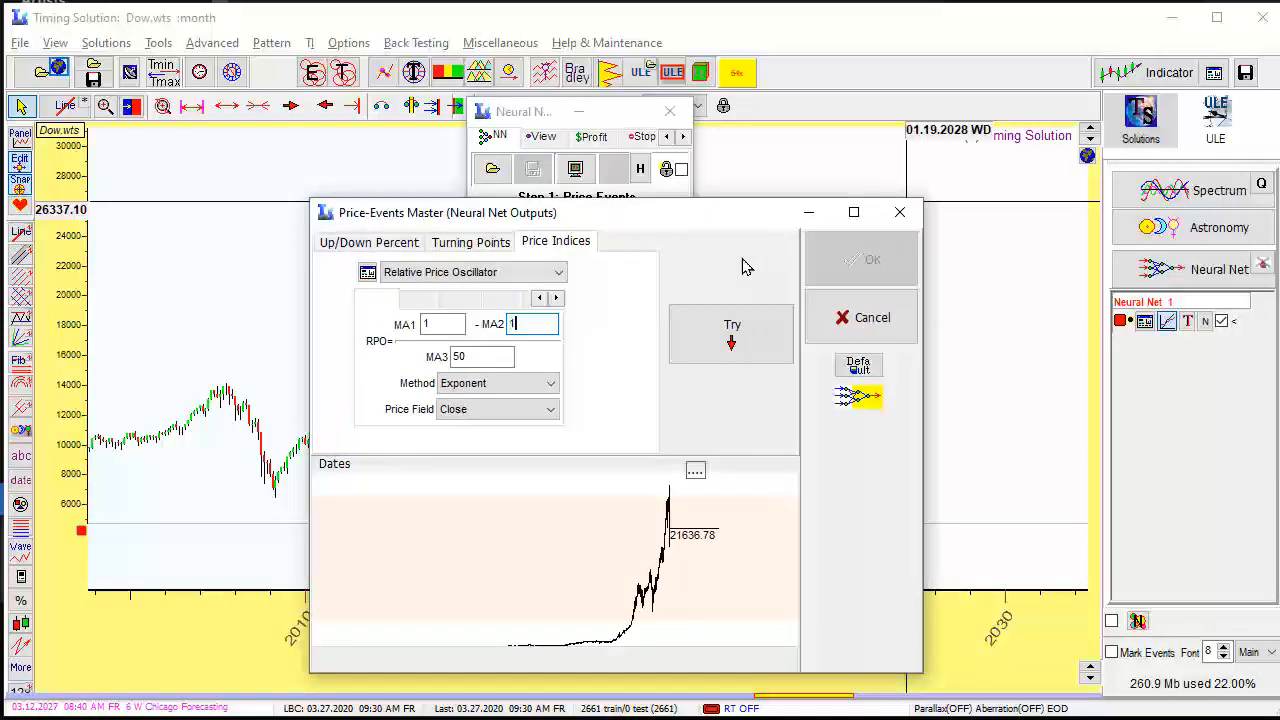
text(100)
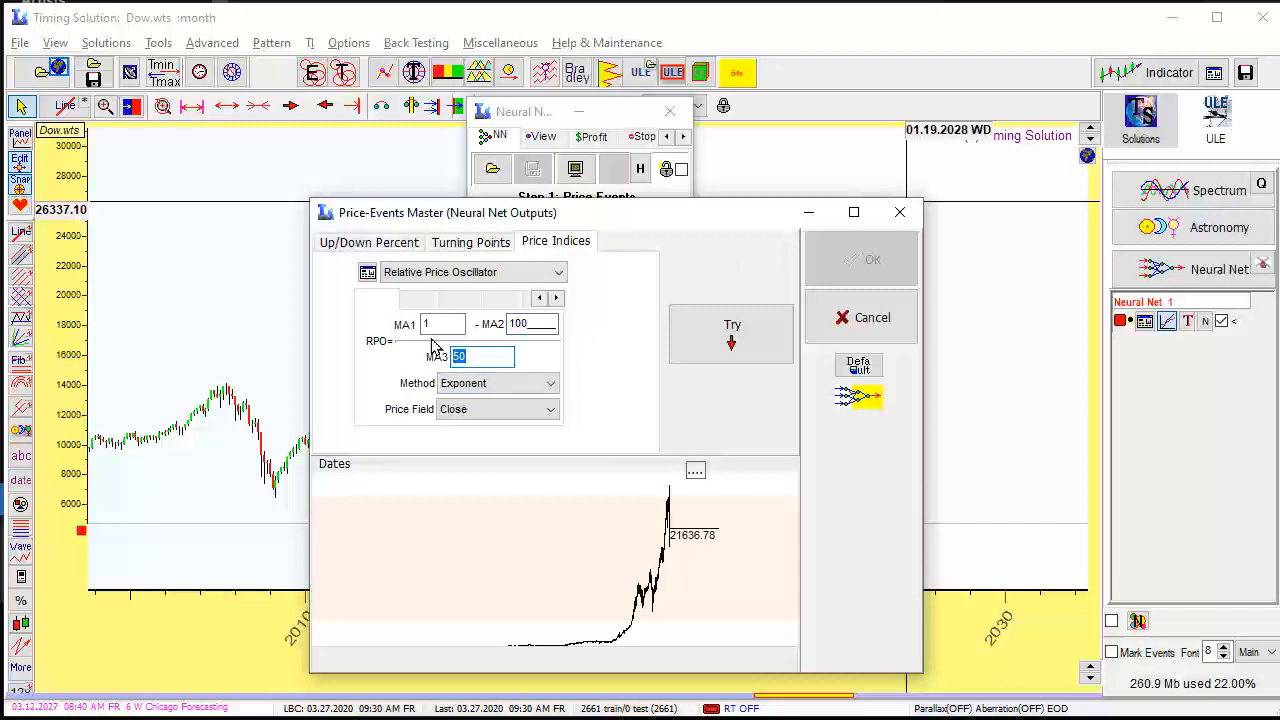
text(100)
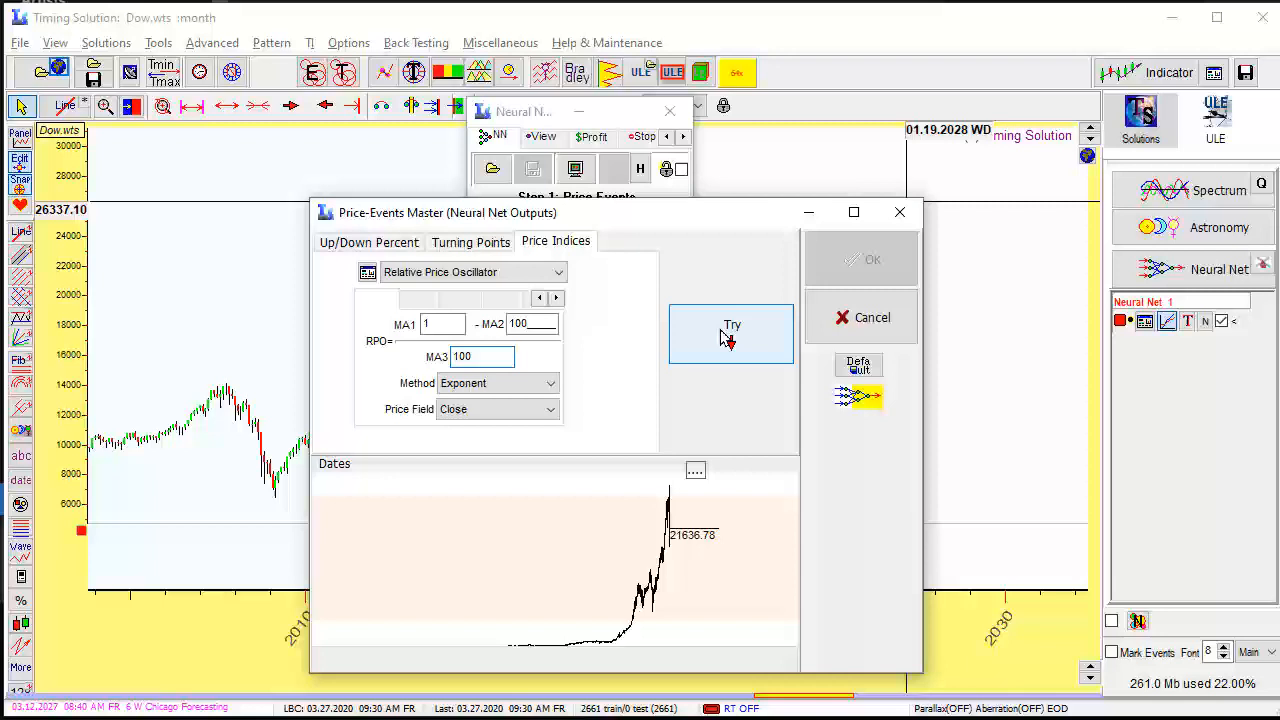
click(732, 330)
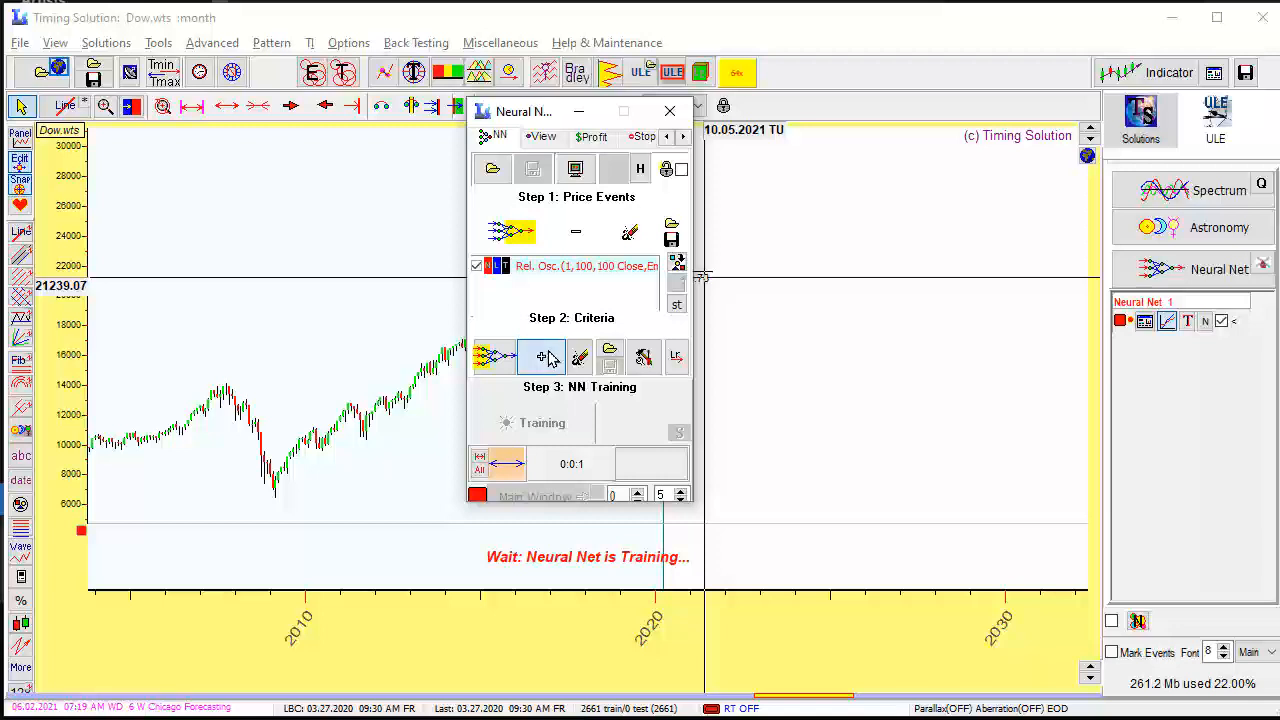
Add Astronomical Cycles (customized FAM Model) as the net's criteria.
click(540, 356)
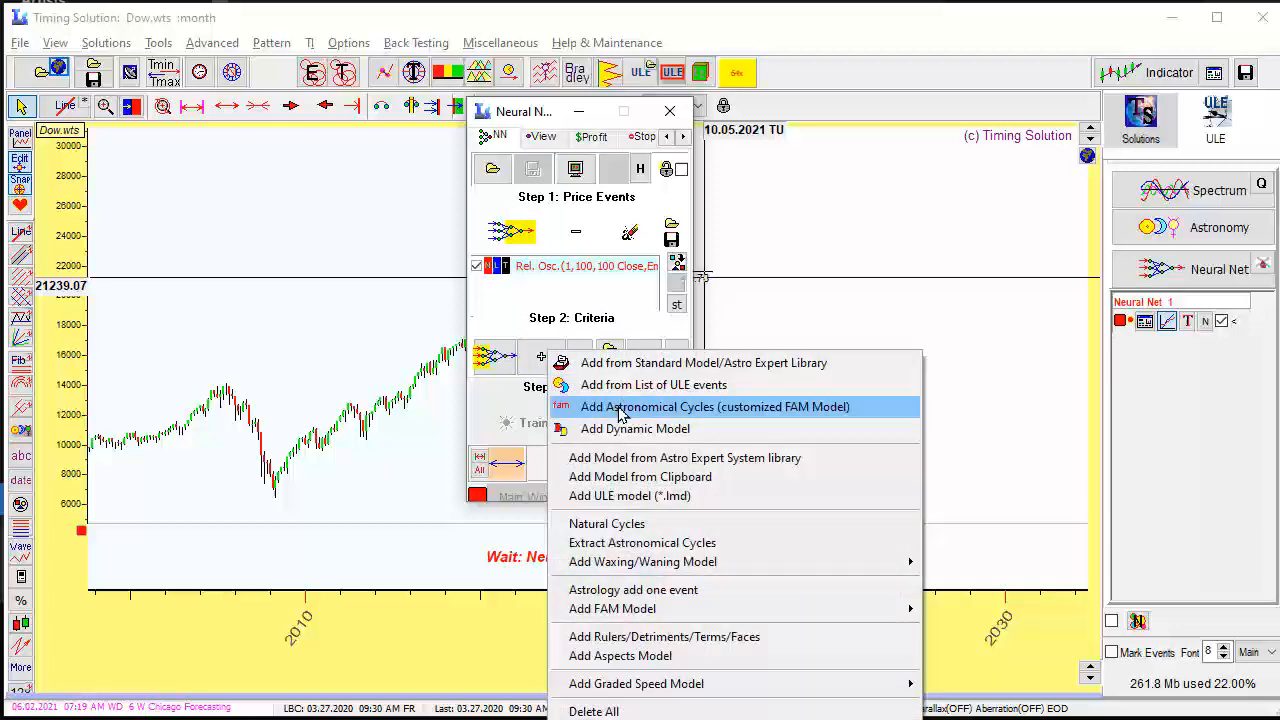
mouse_move(568, 422)
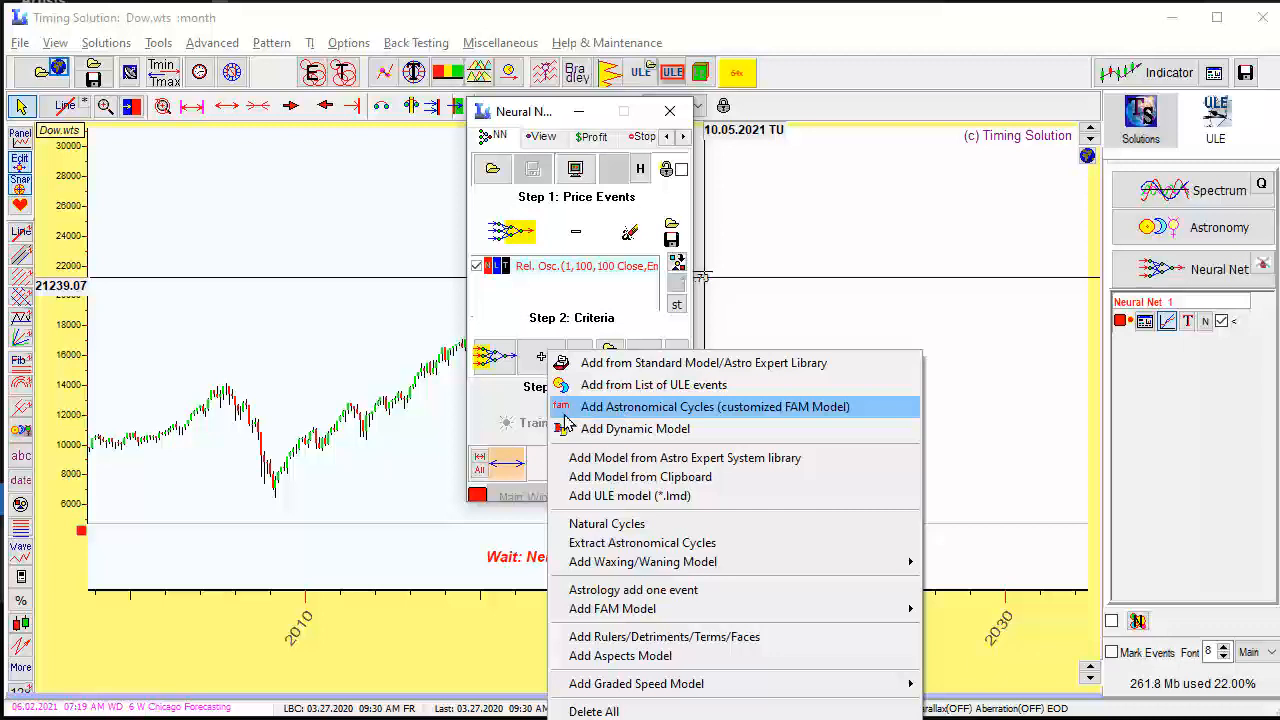
mouse_move(728, 418)
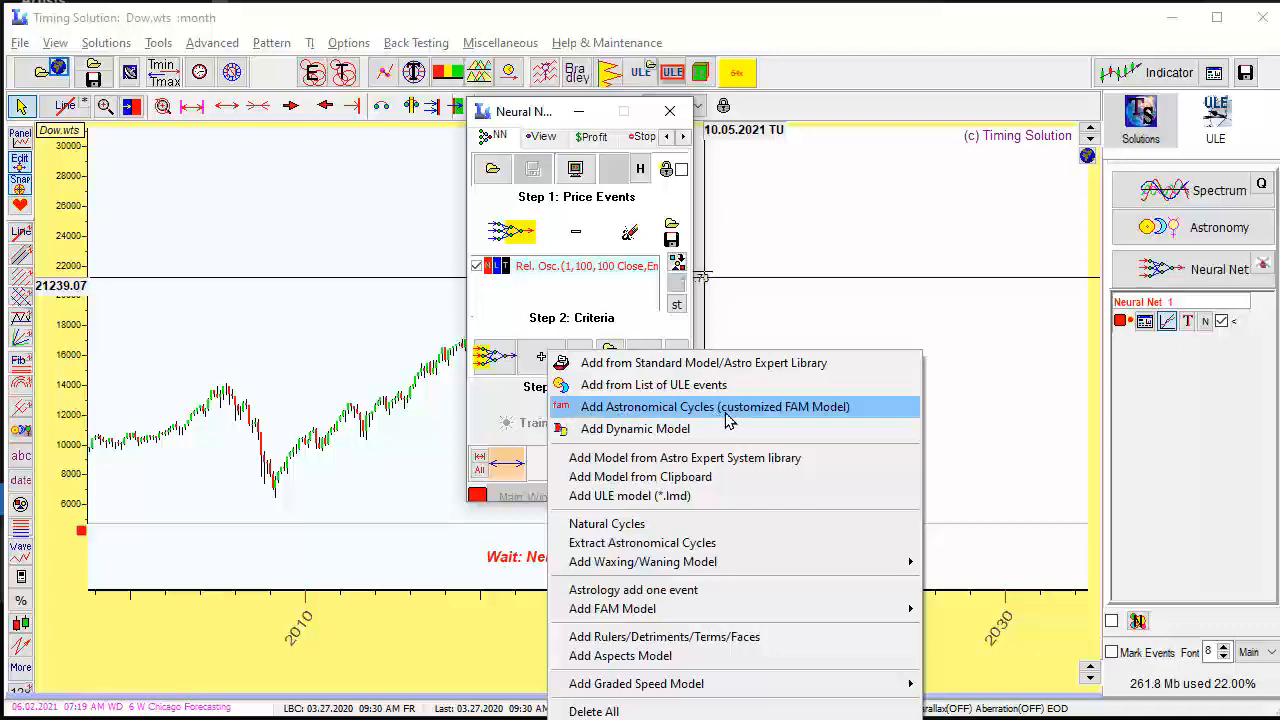
click(714, 406)
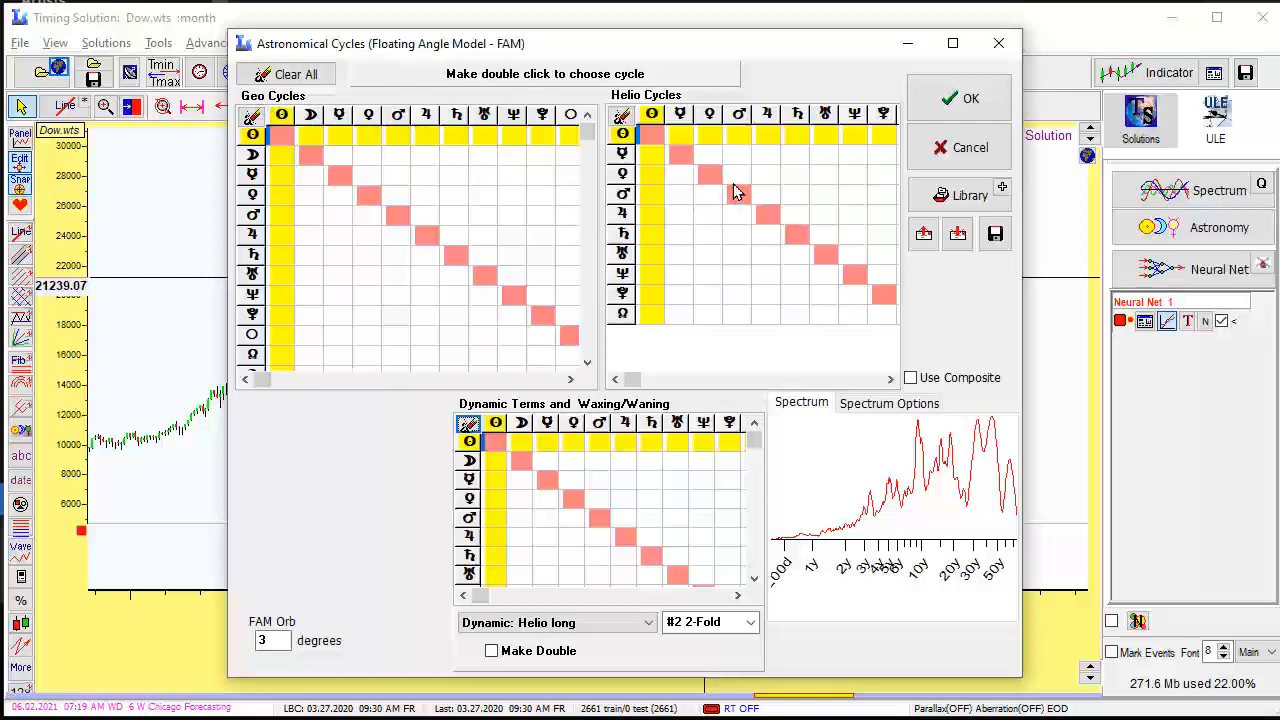
mouse_move(800, 224)
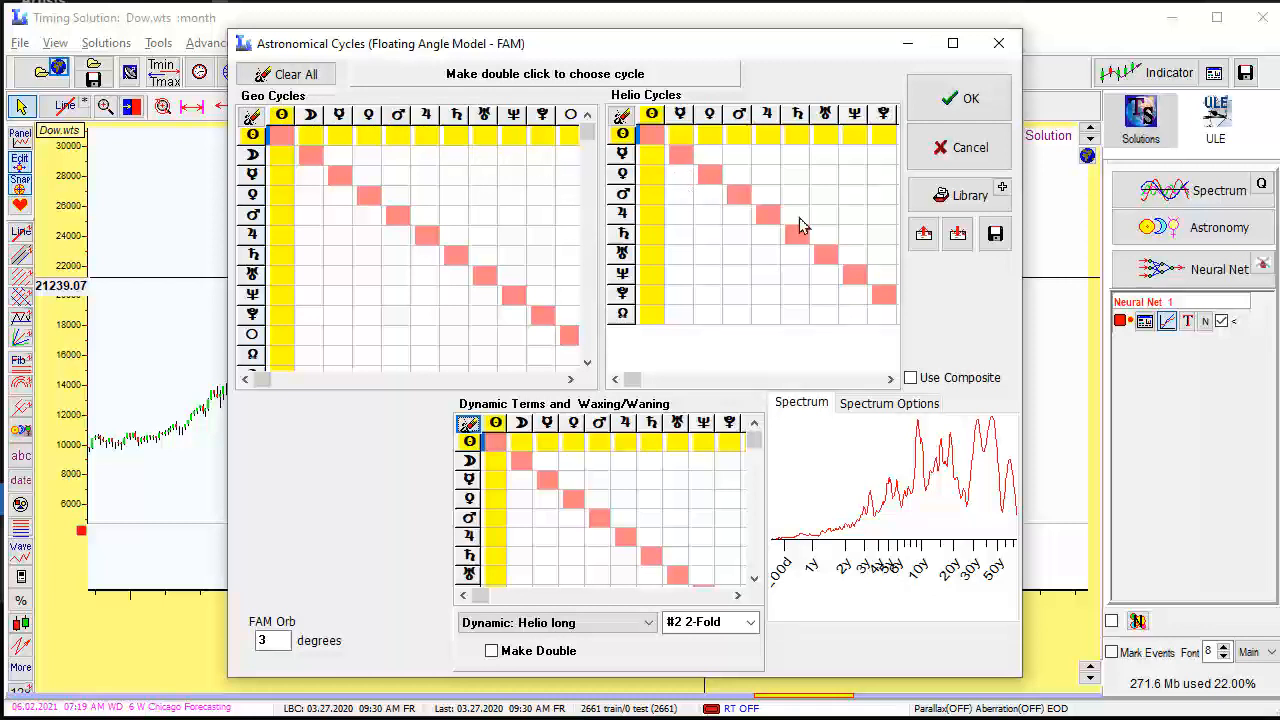
mouse_move(704, 218)
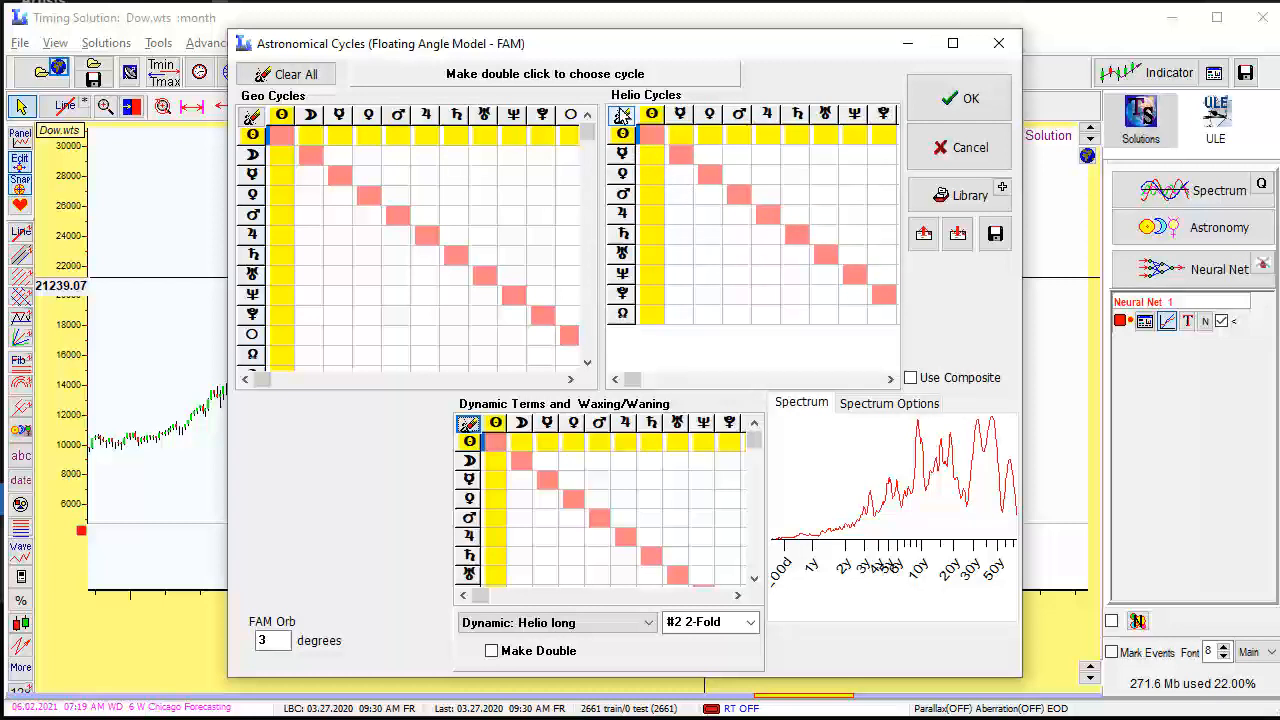
mouse_move(824, 250)
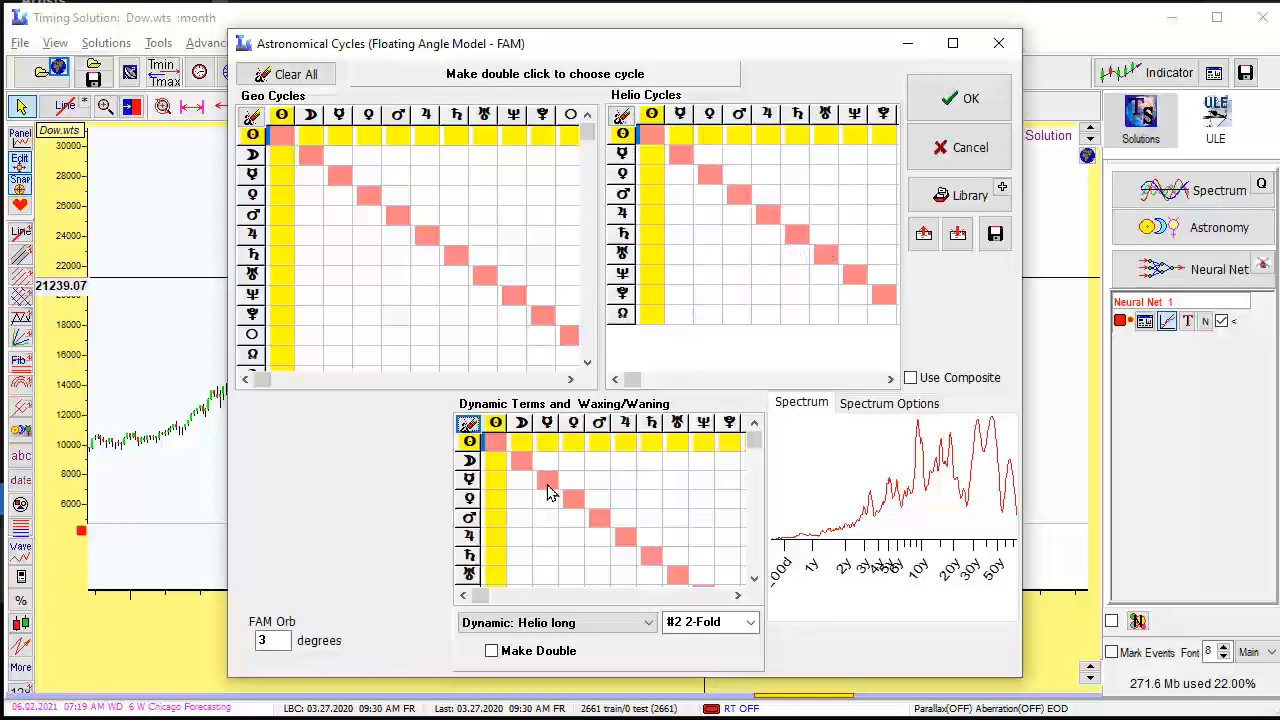
mouse_move(668, 584)
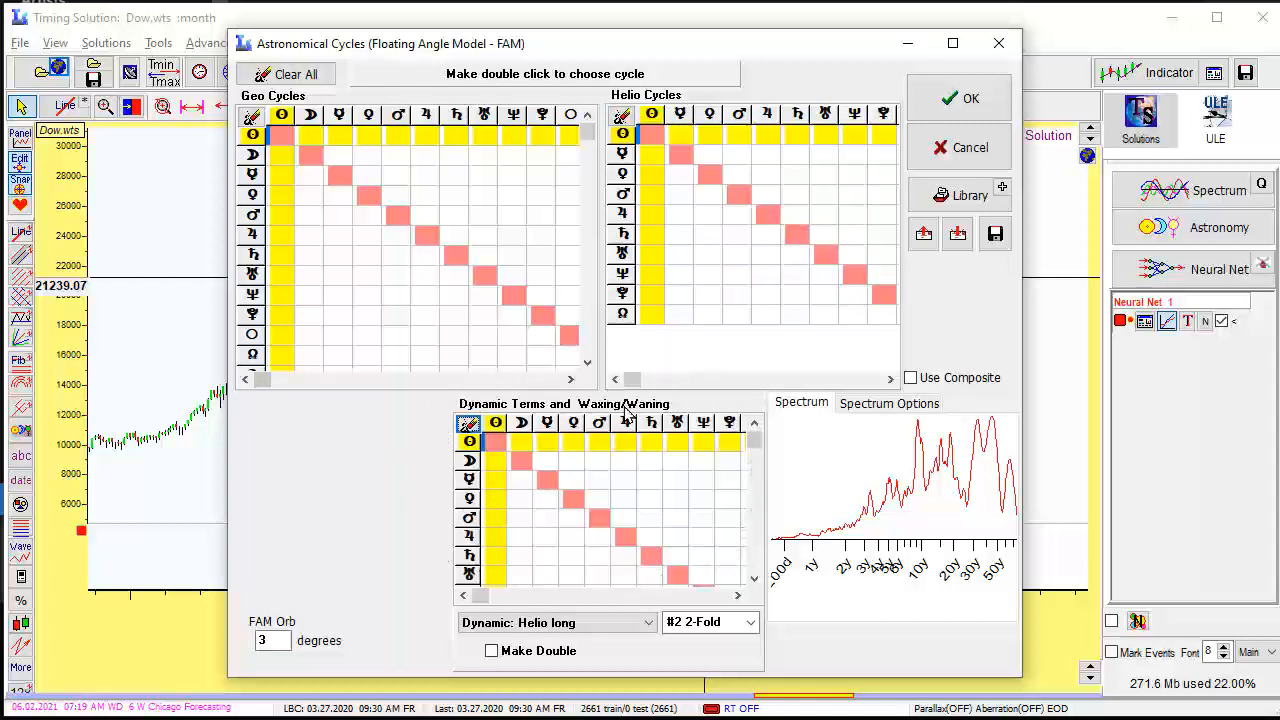
mouse_move(590, 488)
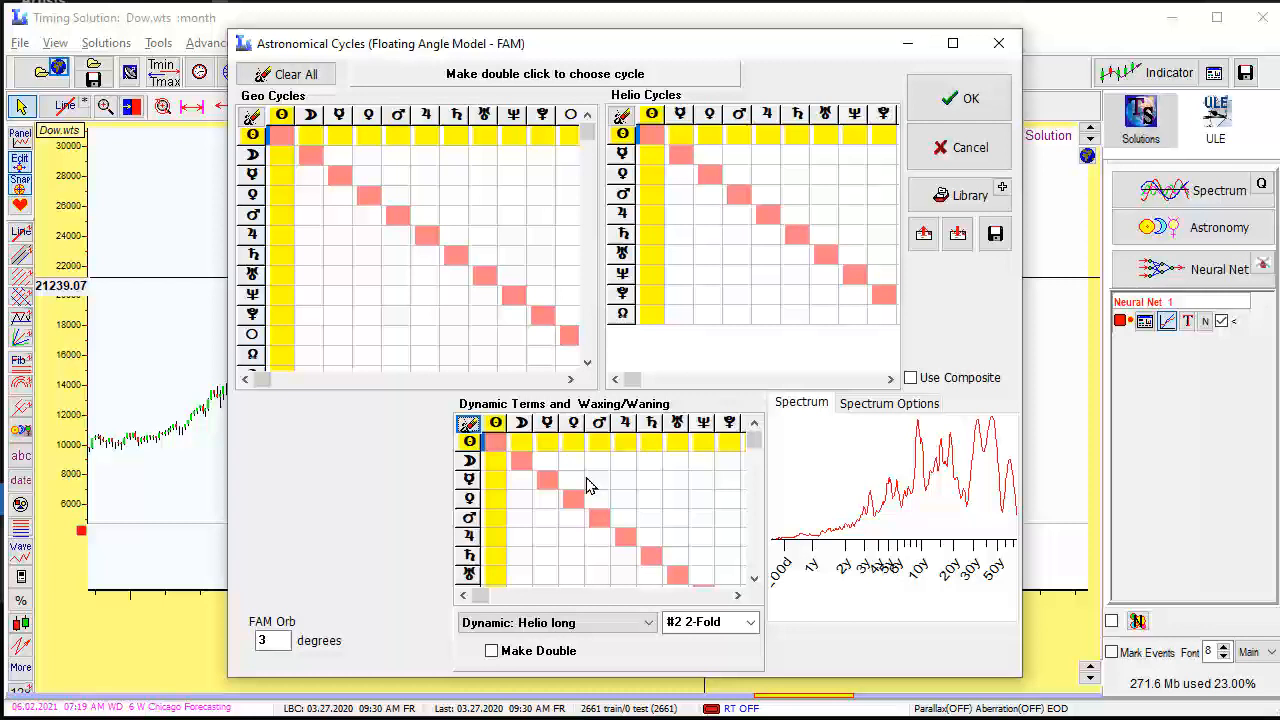
mouse_move(330, 668)
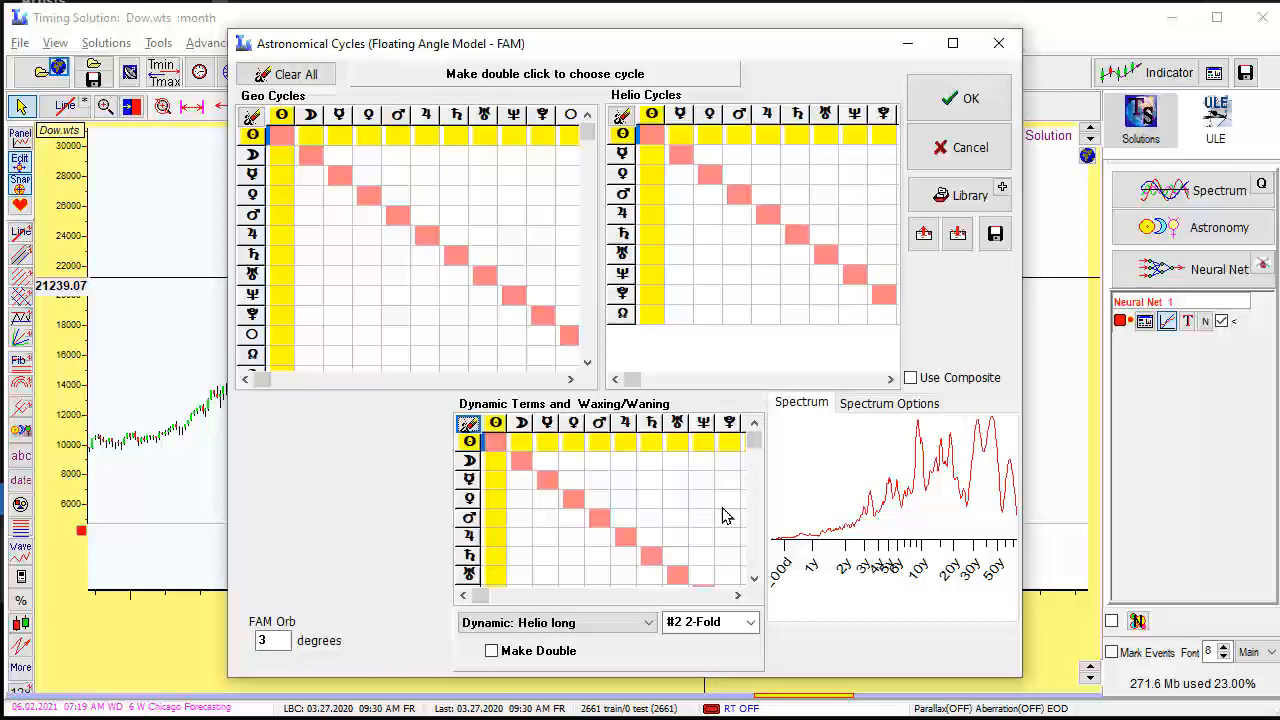
mouse_move(718, 512)
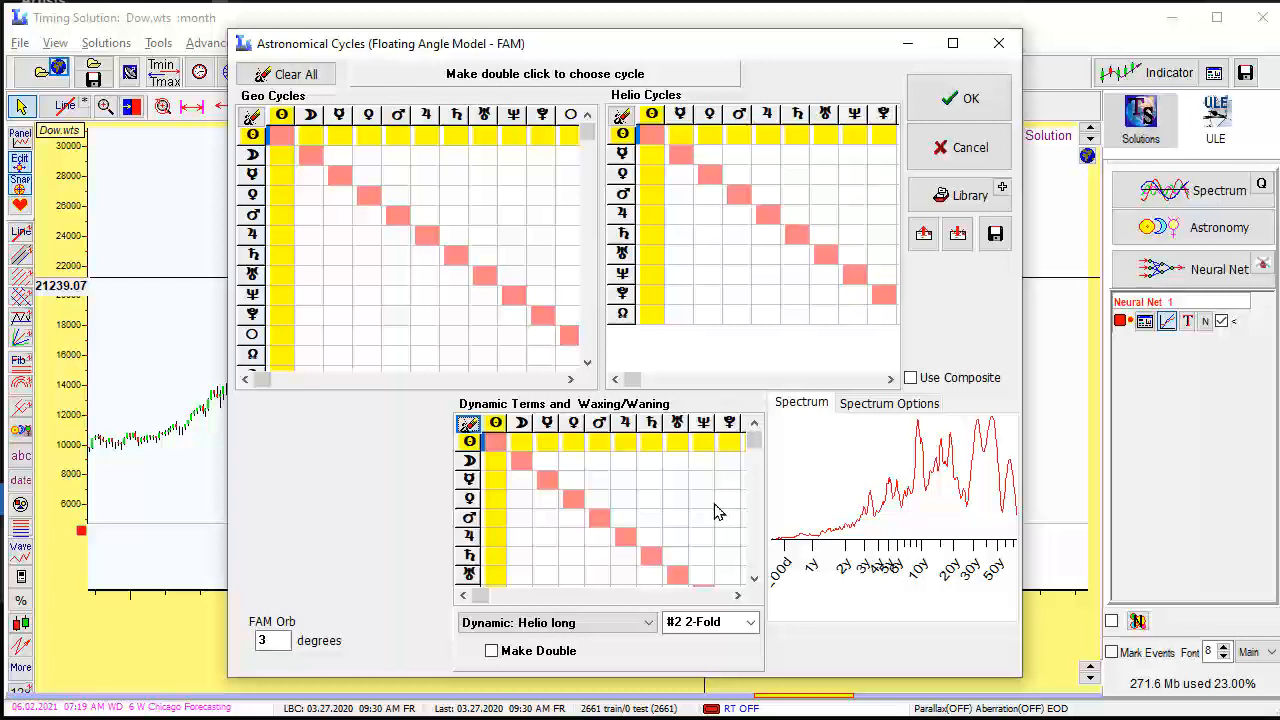
mouse_move(624, 544)
text(7)
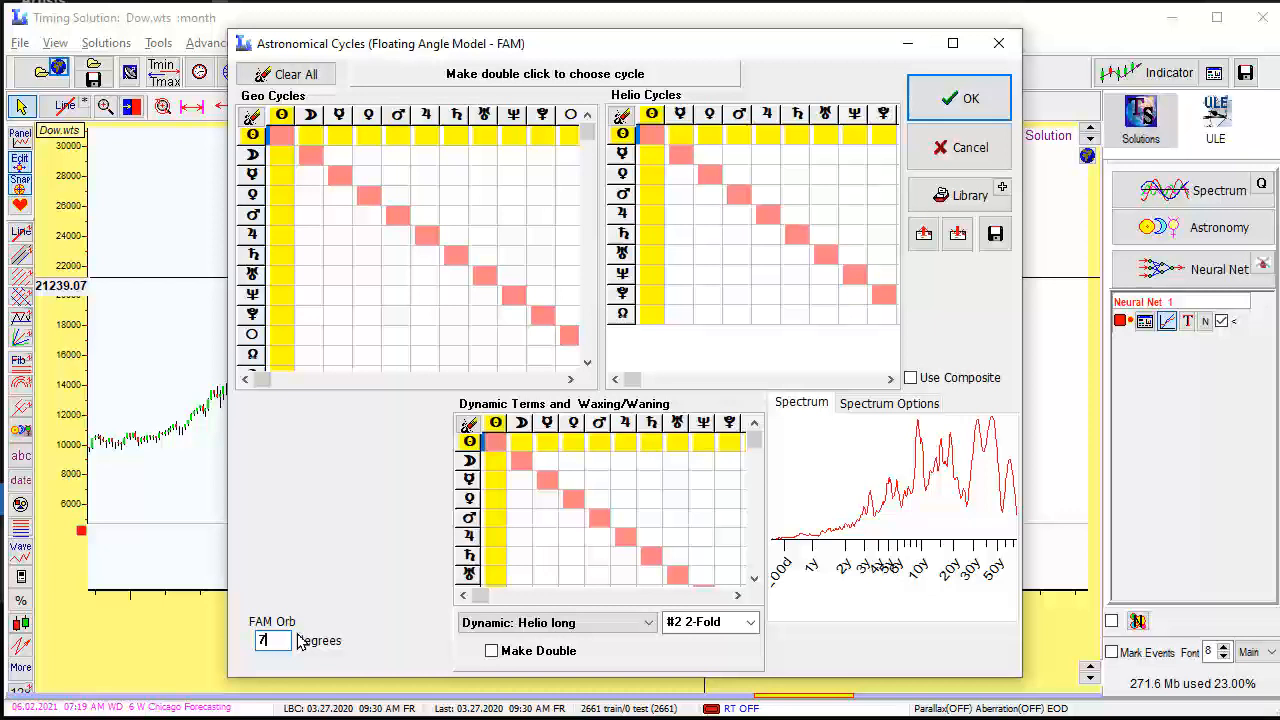
mouse_move(624, 530)
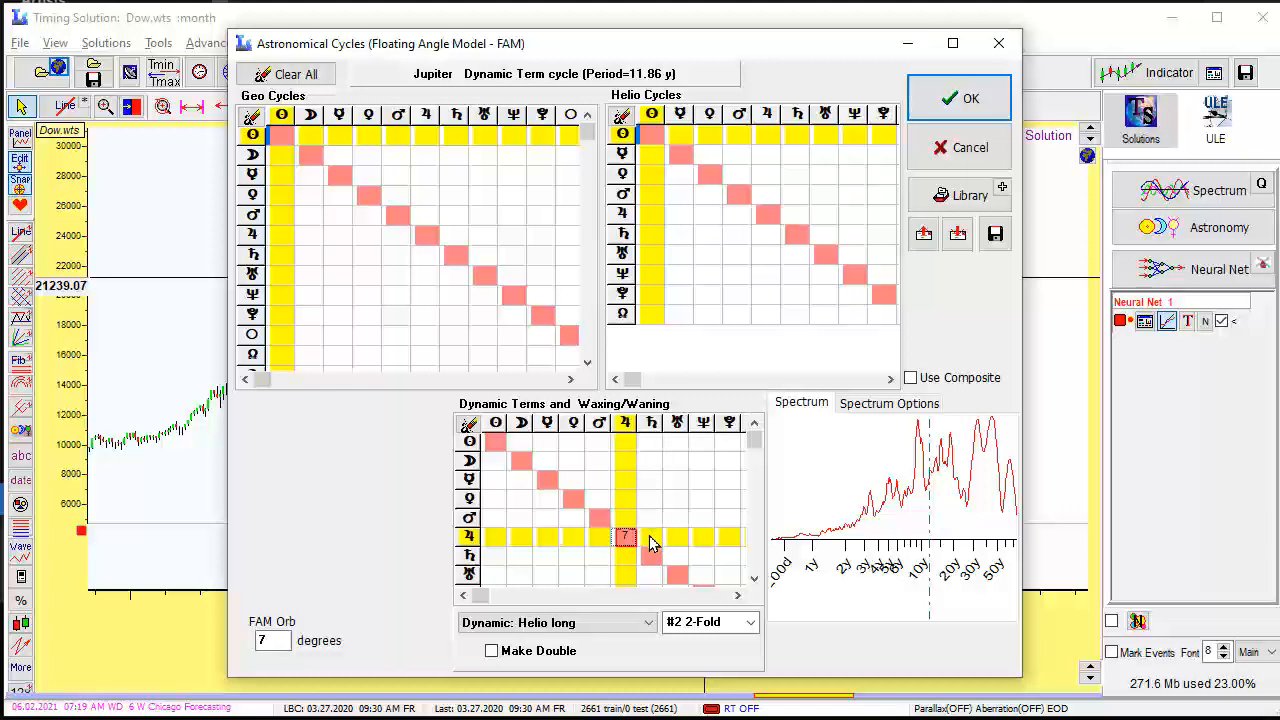
Tick the Jupiter–Saturn, Jupiter–Neptune, Saturn and Saturn–Pluto dynamic term cycles.
click(652, 536)
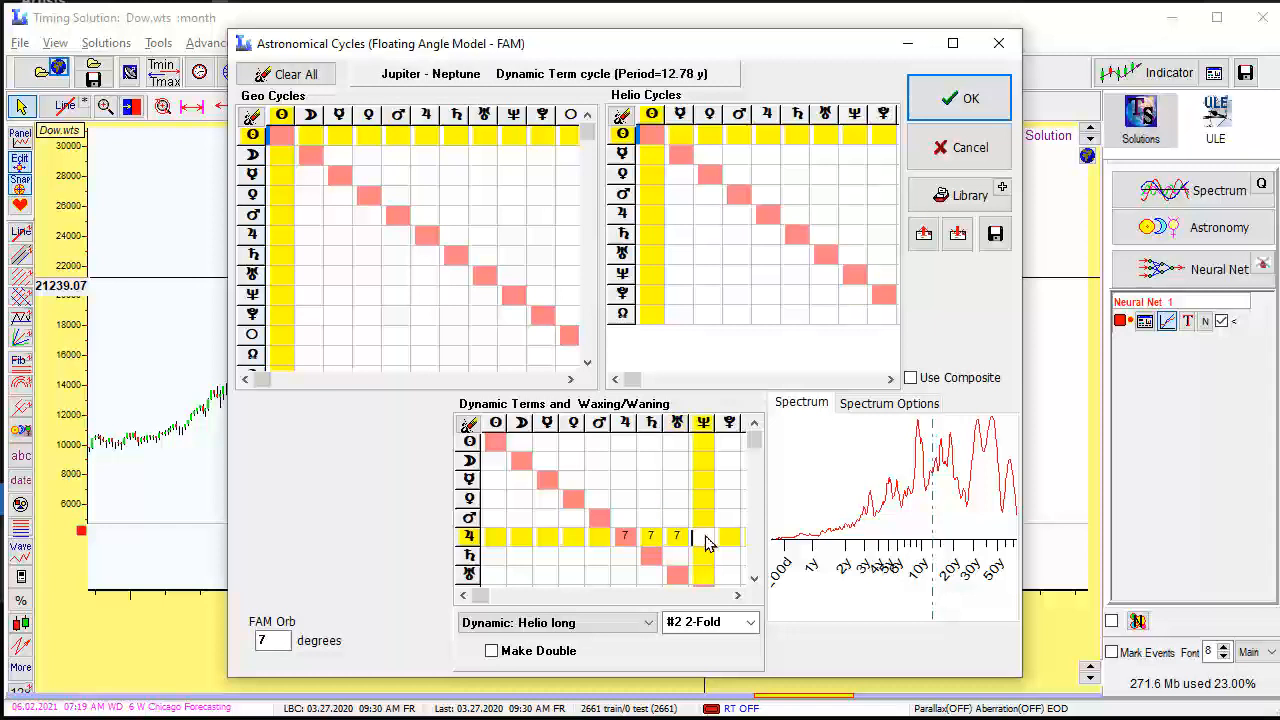
click(696, 536)
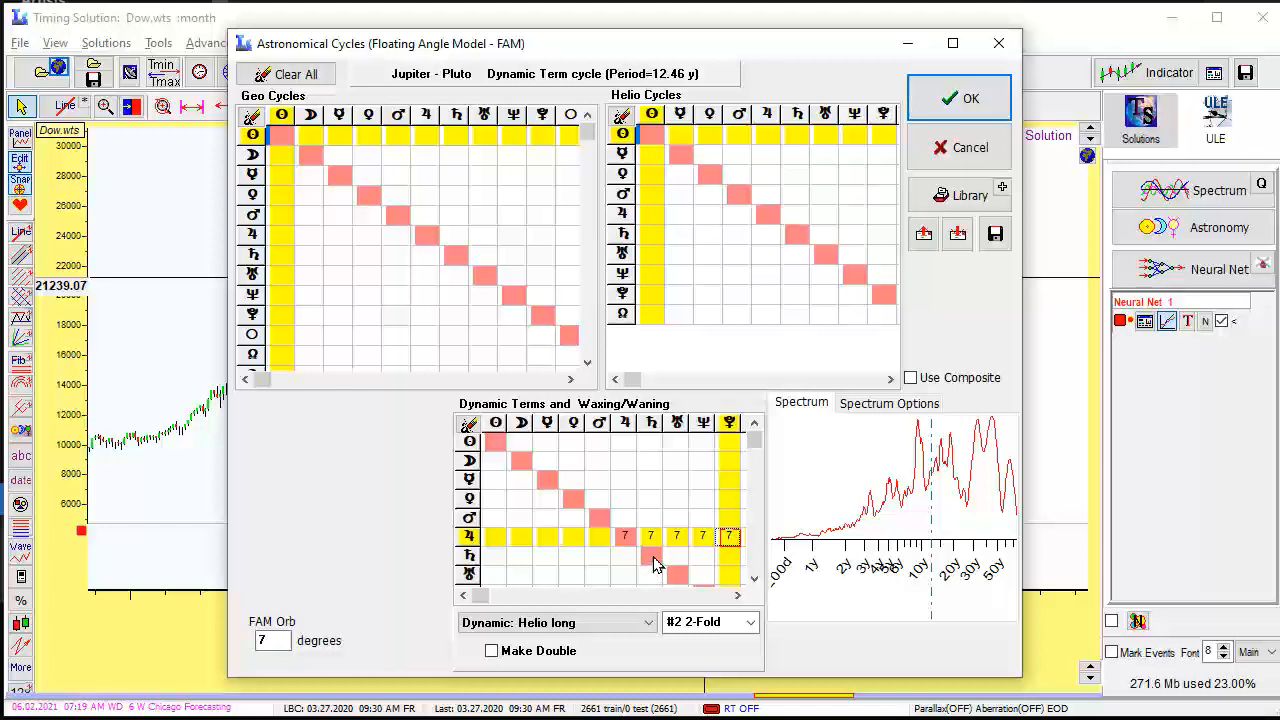
click(652, 556)
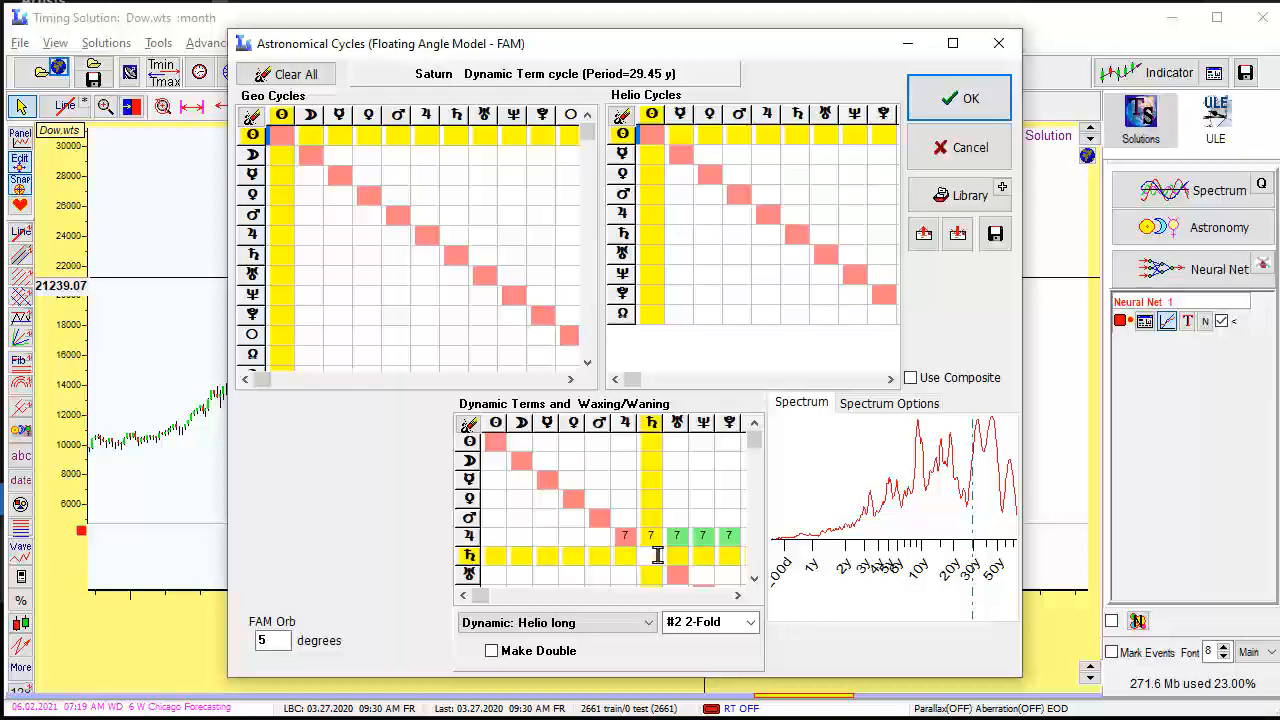
click(644, 556)
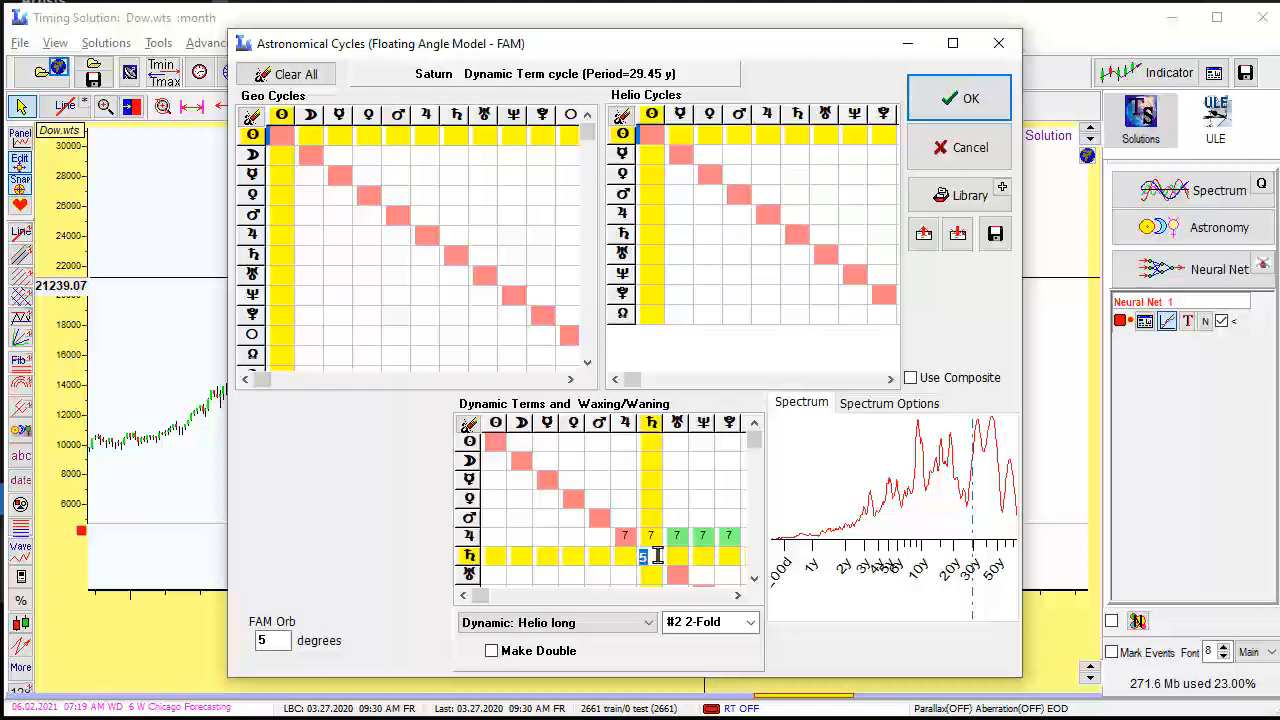
click(678, 556)
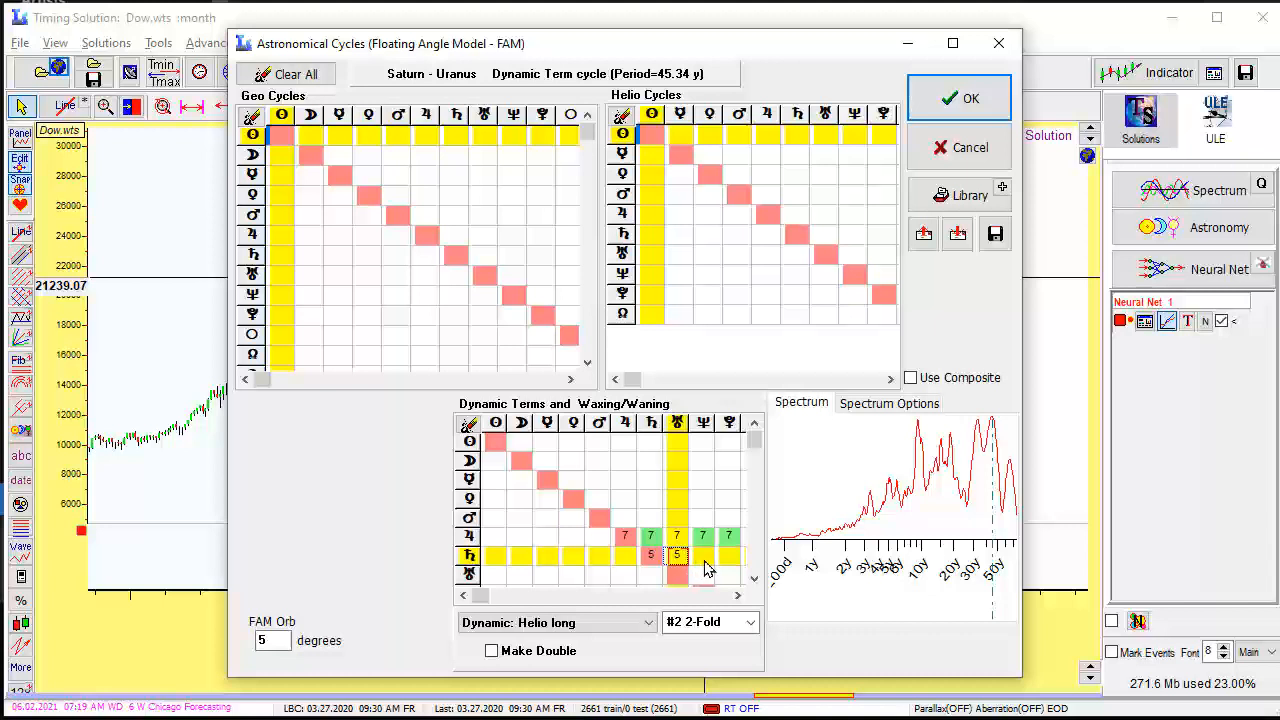
click(704, 556)
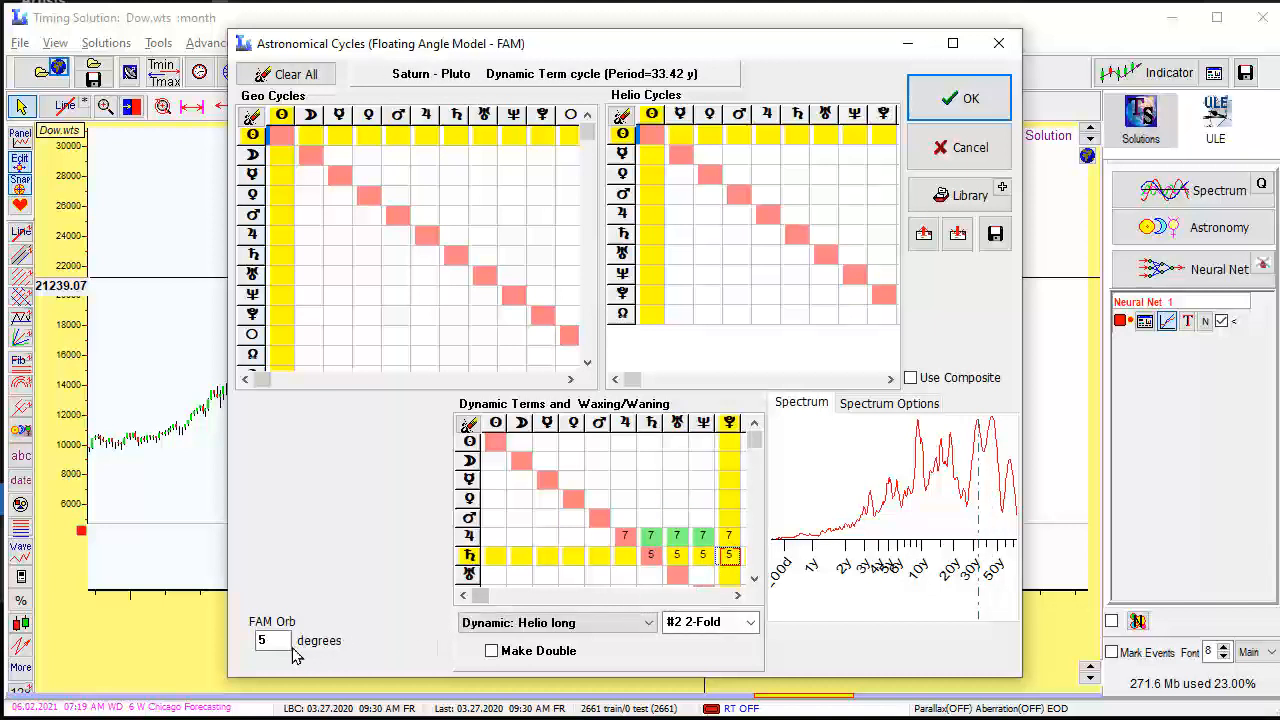
Set the FAM orb to 3 degrees, add a Uranus dynamic term cycle and accept to start training.
click(272, 640)
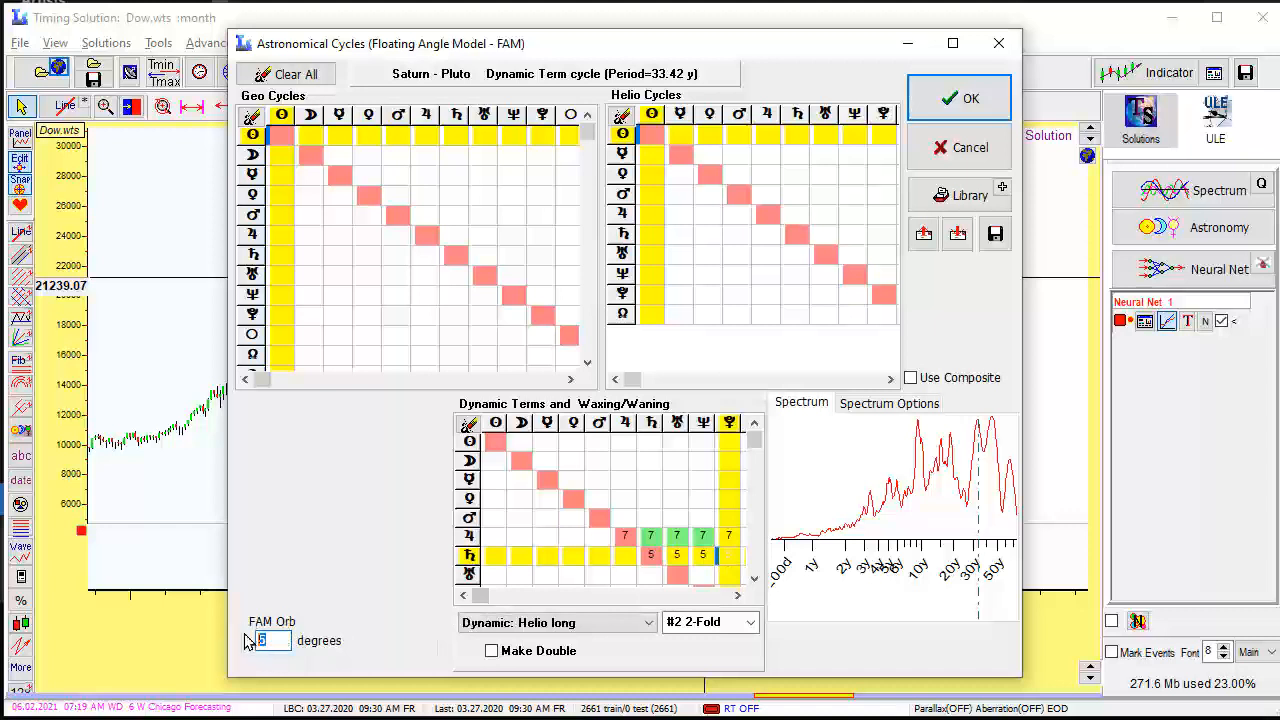
text(3)
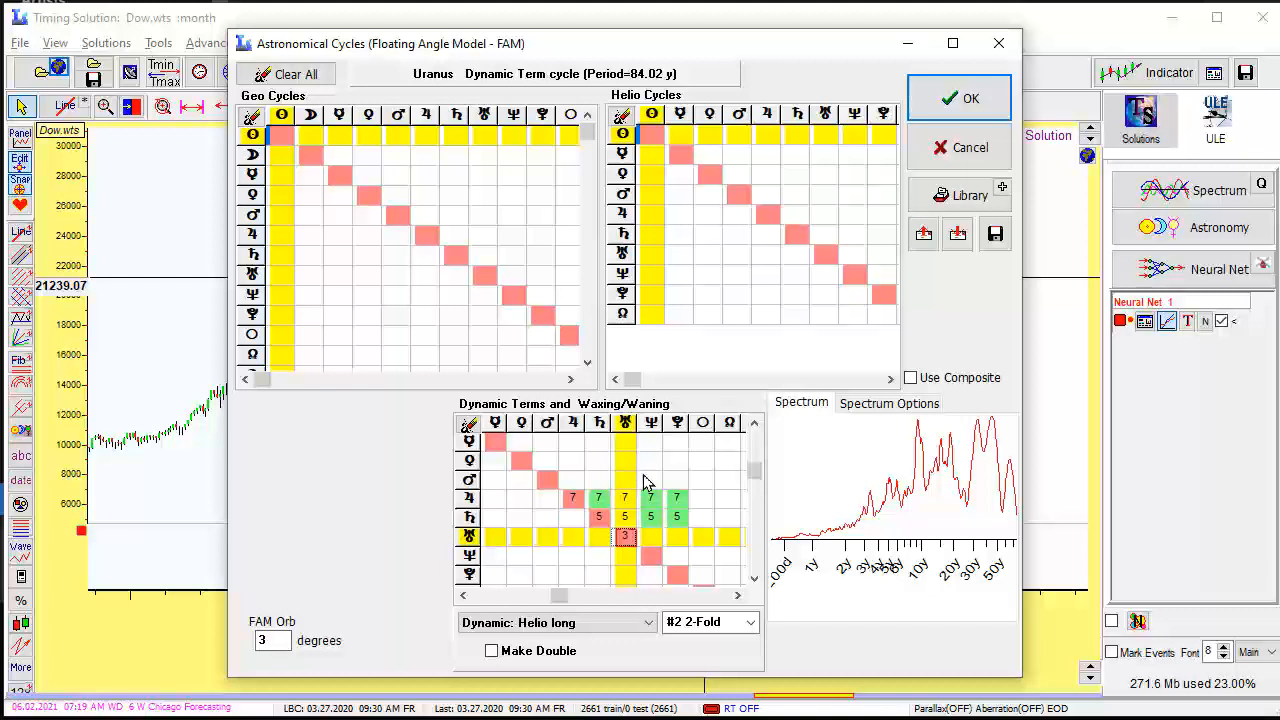
mouse_move(696, 472)
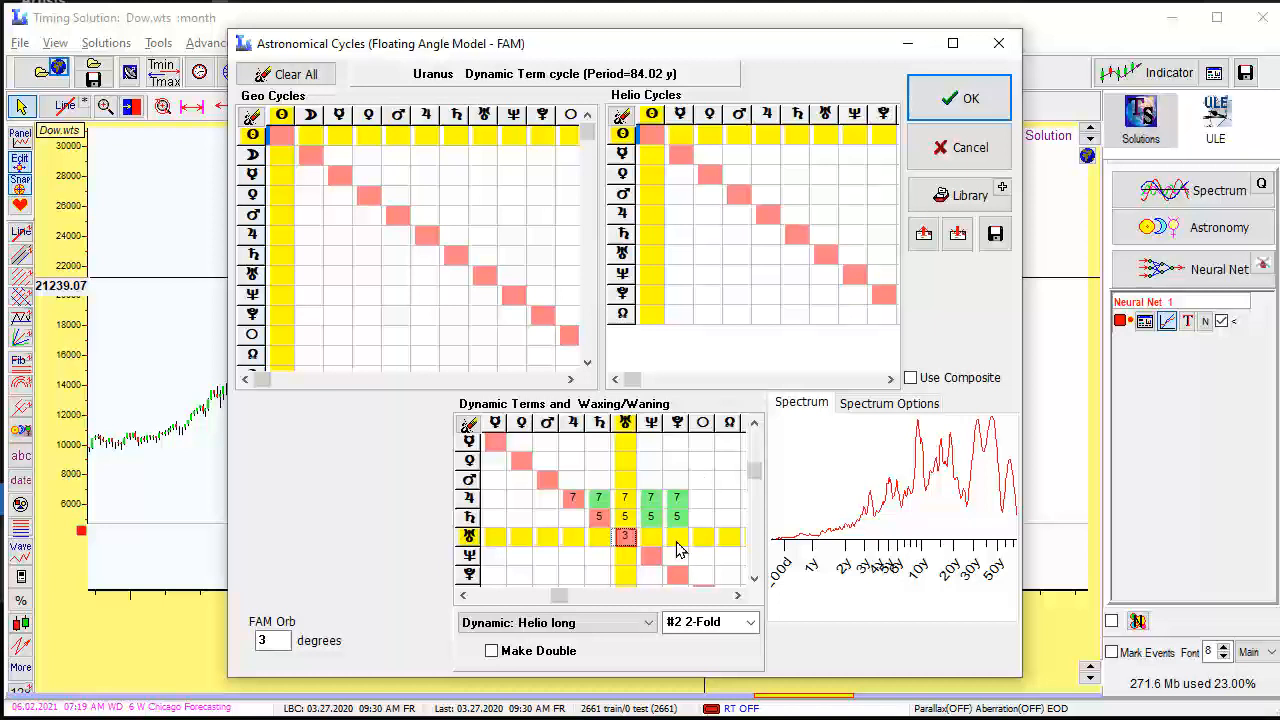
mouse_move(656, 528)
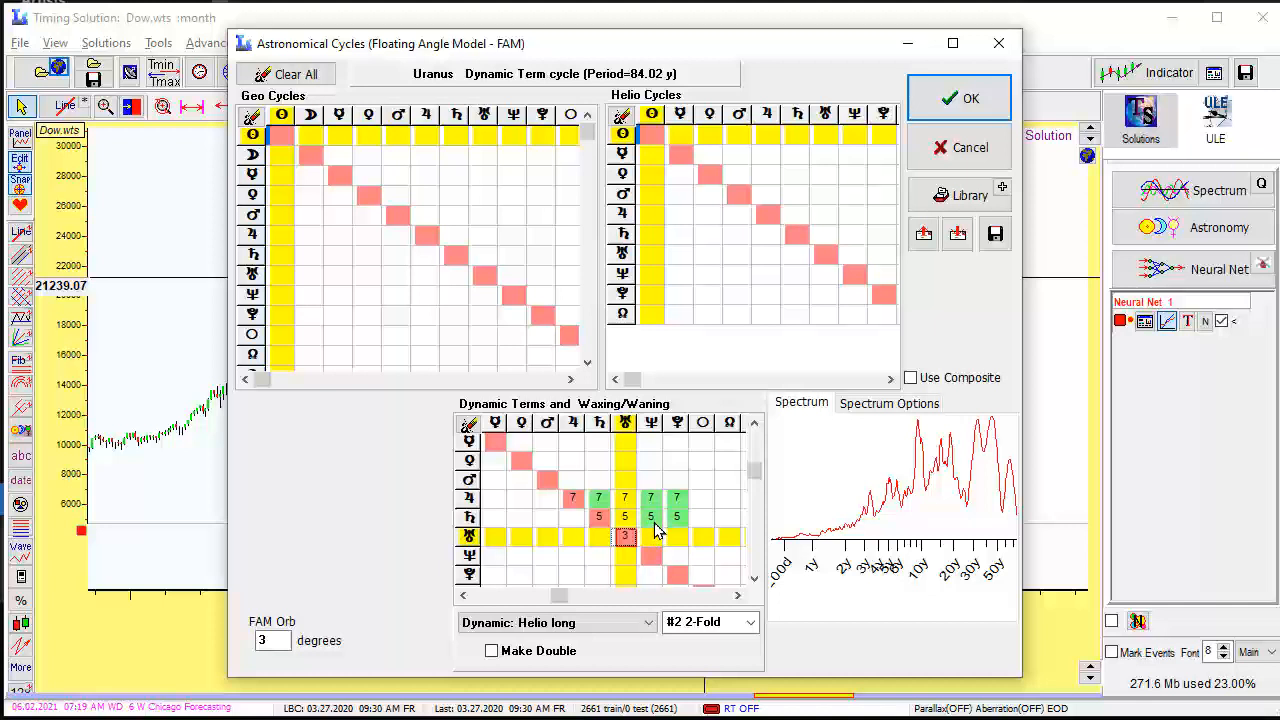
click(650, 556)
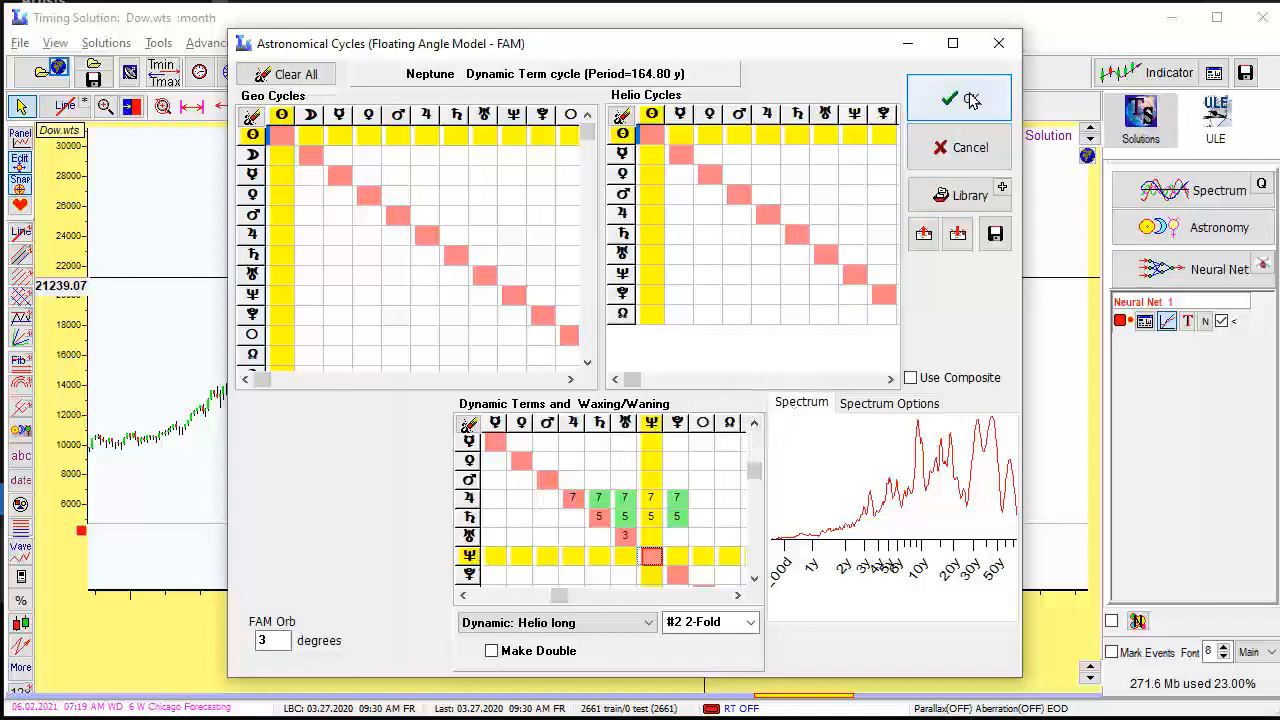
click(958, 96)
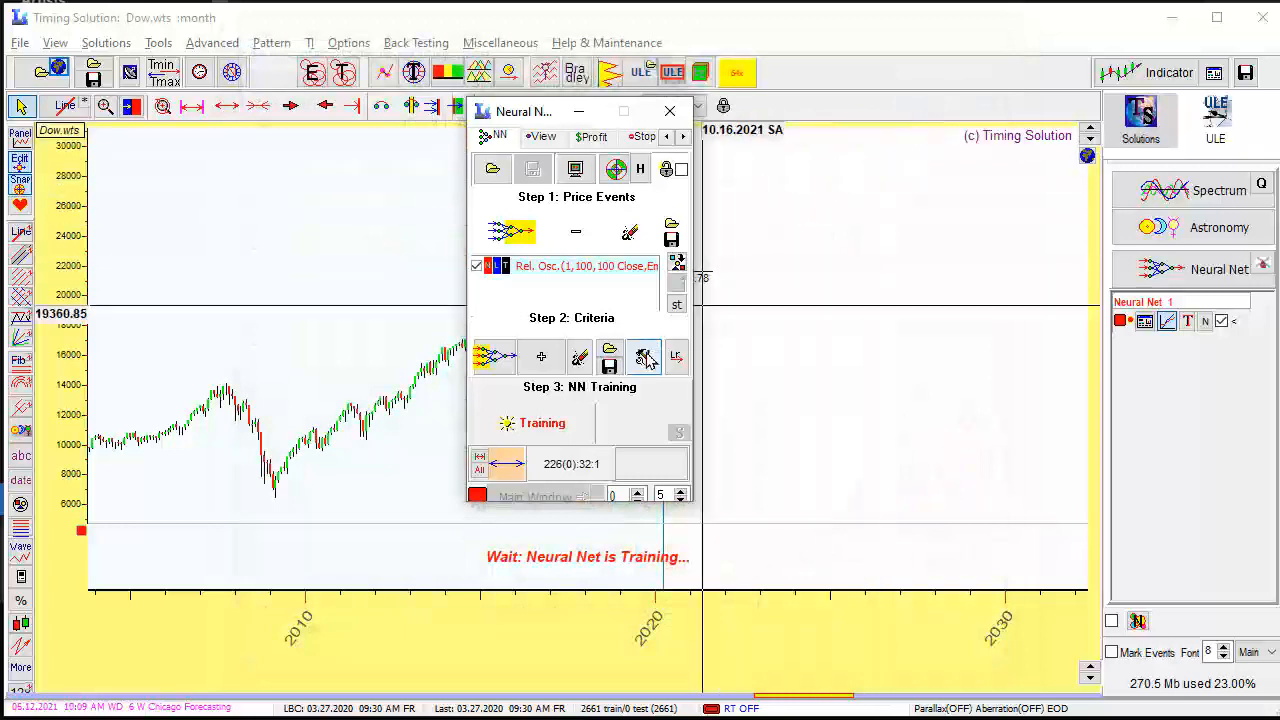
Move the Neural Net window aside, zoom out to full Dow history and show the projection panel.
drag(524, 112, 630, 116)
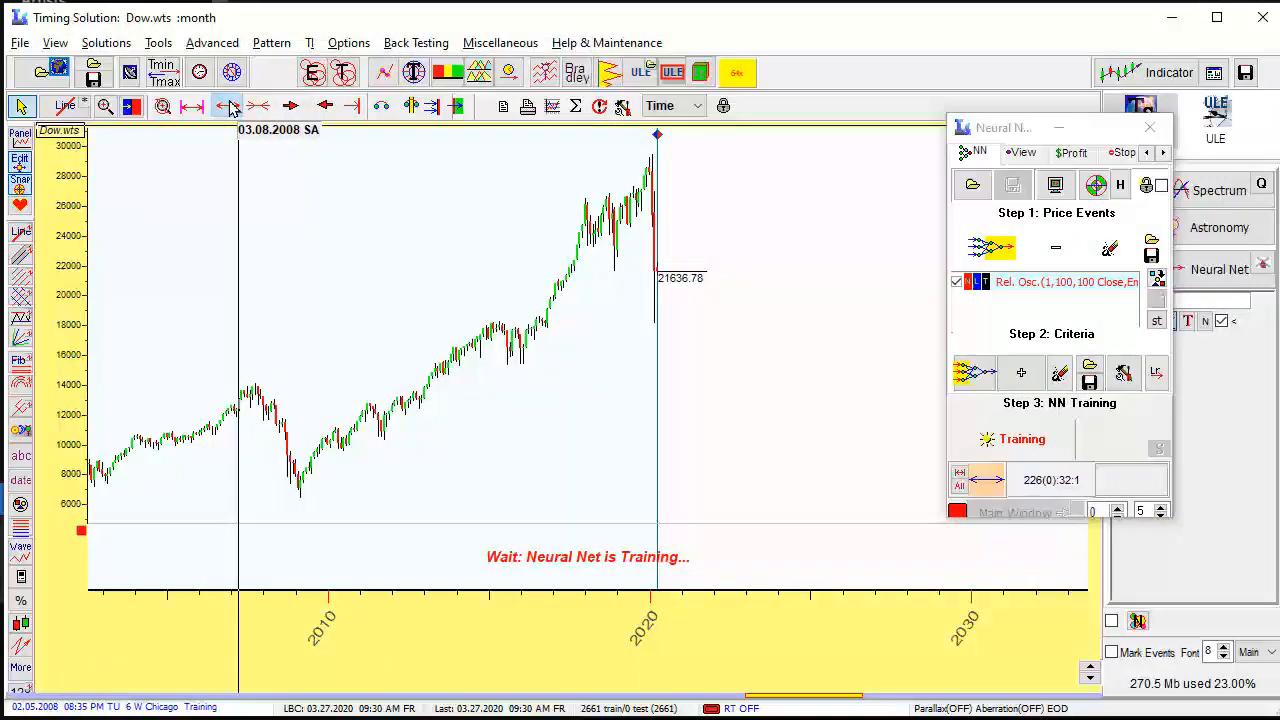
click(228, 106)
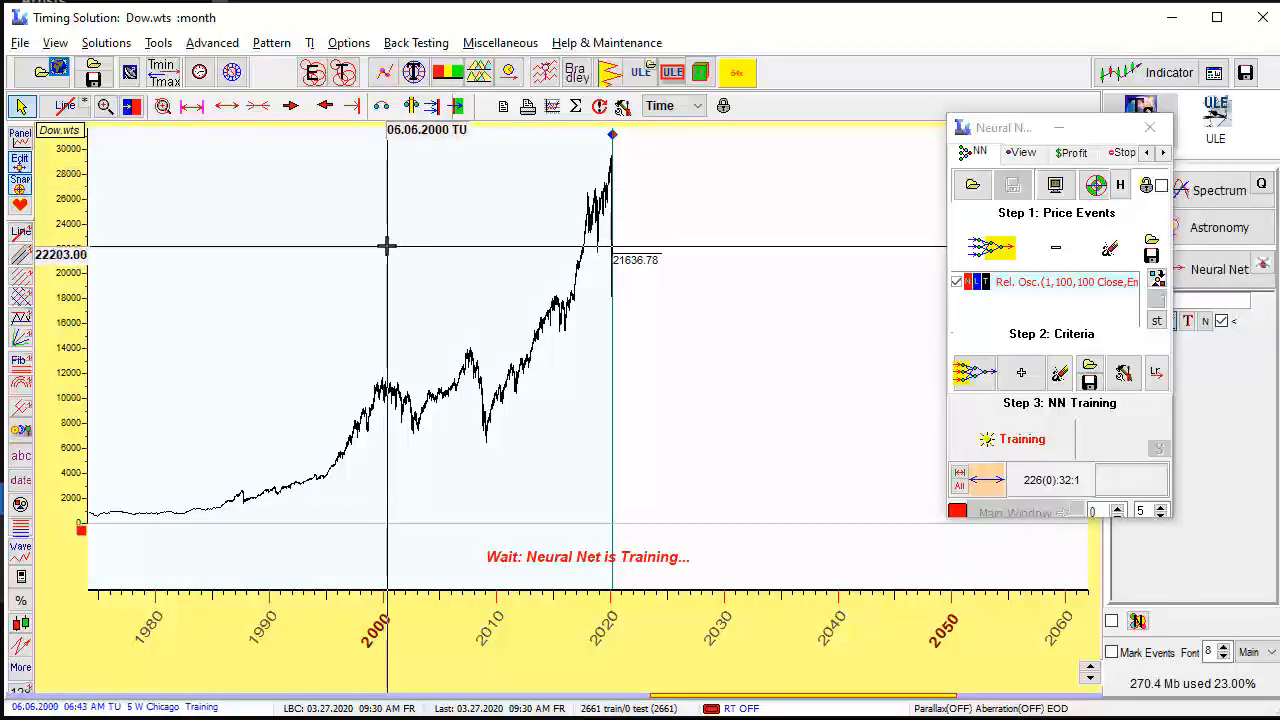
right_click(388, 246)
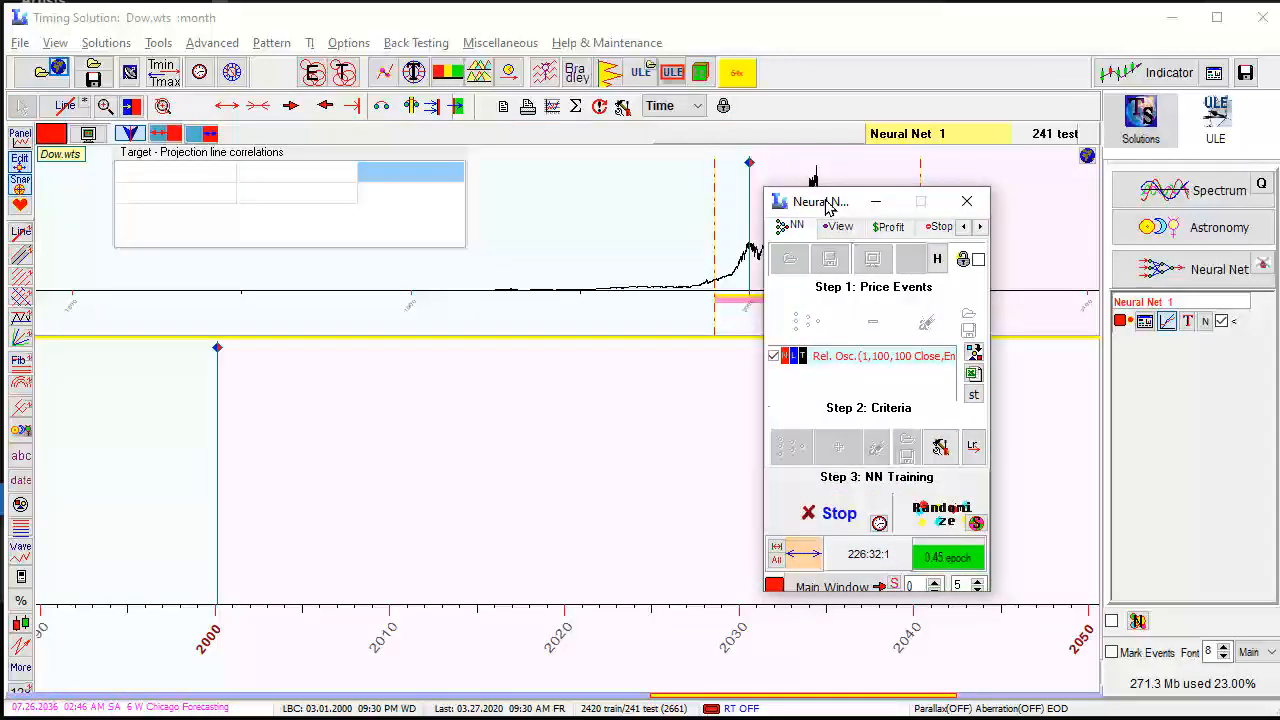
Reposition the Neural Net window and stop training at about 52.5% correlation after 11 epochs.
drag(820, 200, 290, 84)
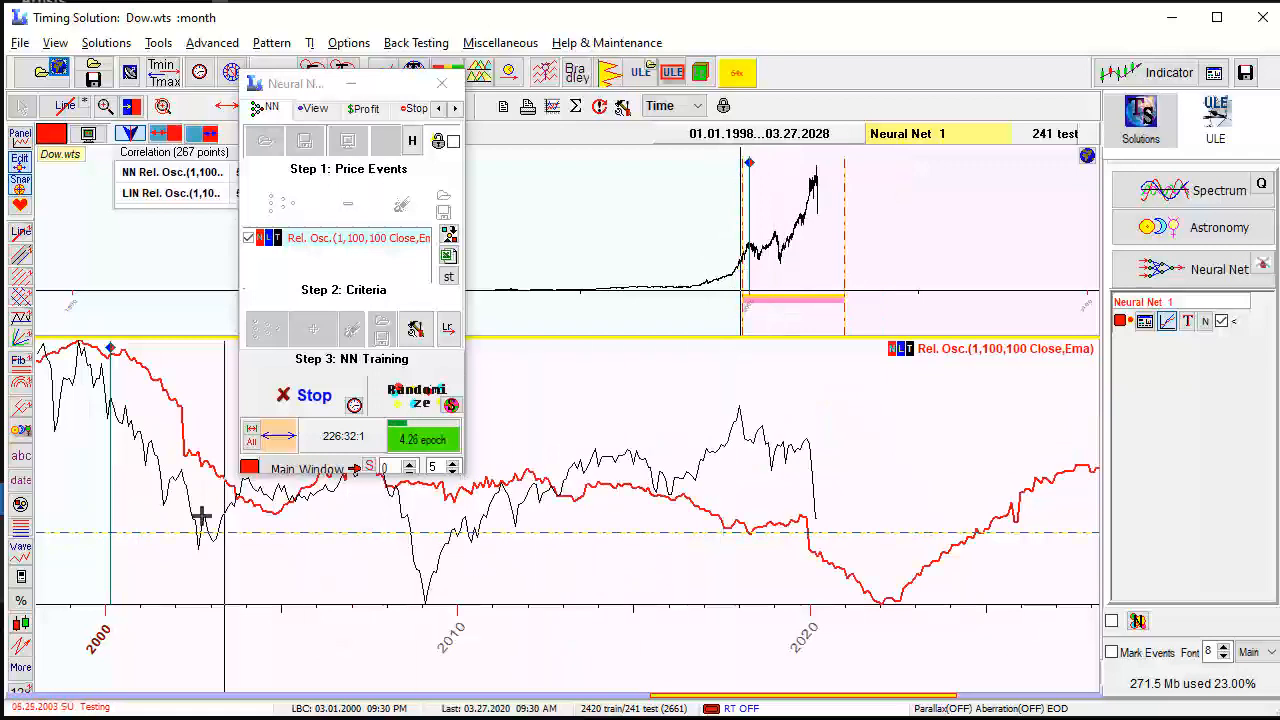
drag(296, 84, 604, 4)
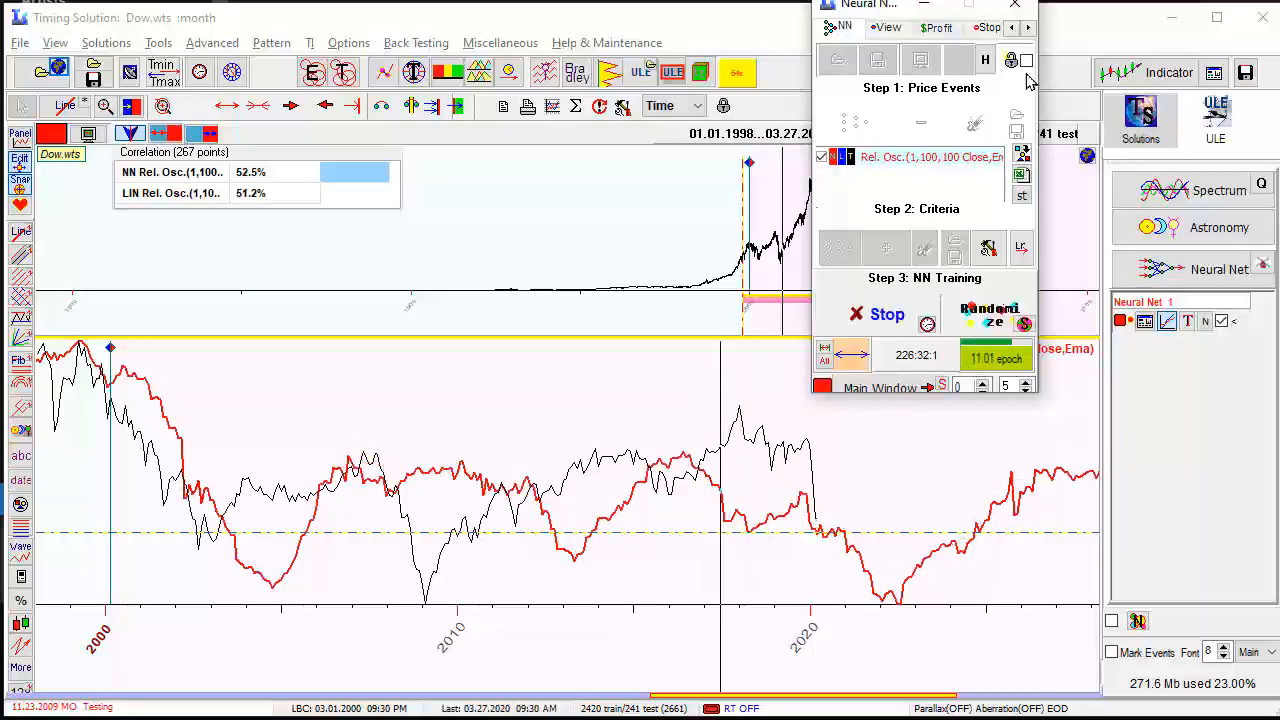
mouse_move(870, 330)
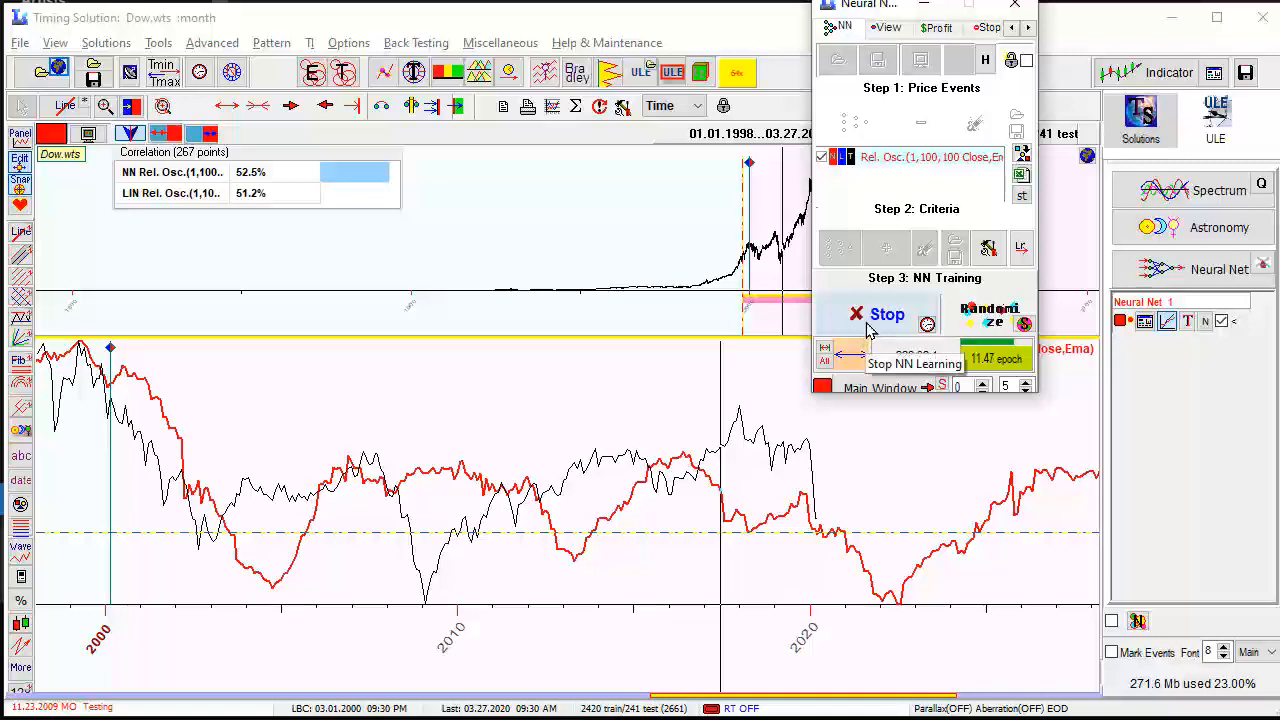
click(876, 314)
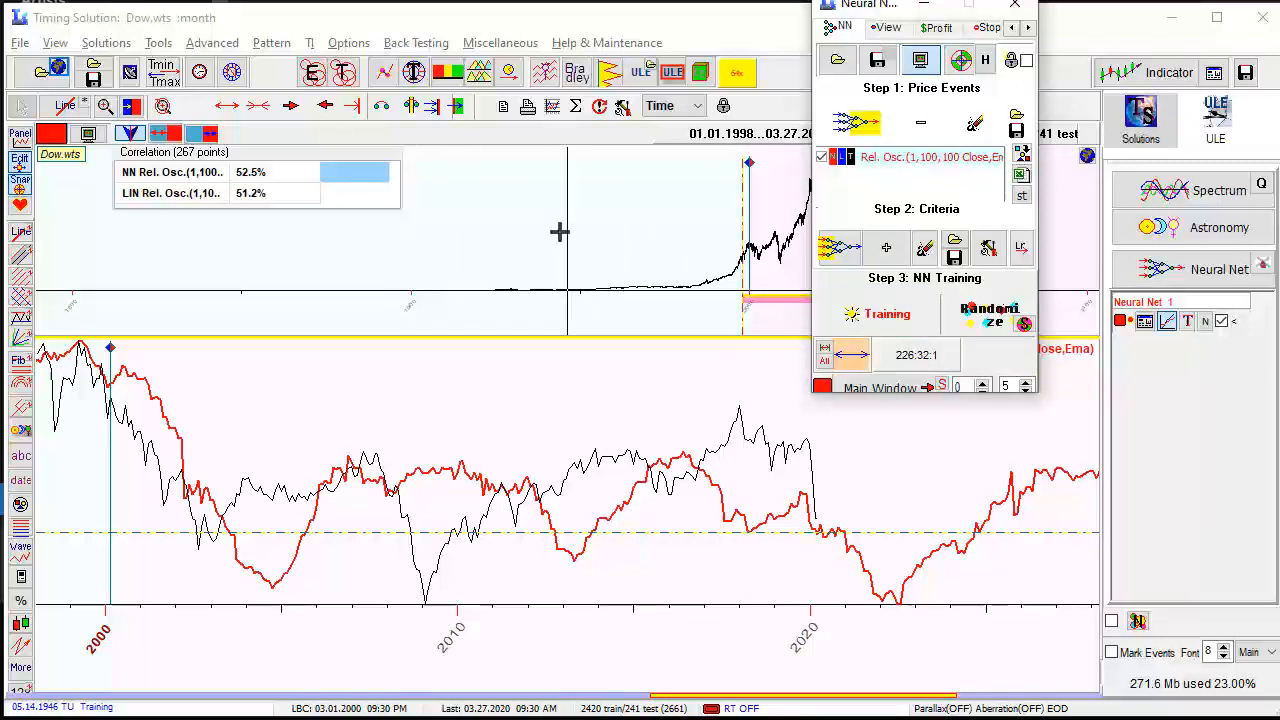
Randomize the net weights and retrain over the 1941–2030 interval, reaching 22.8% correlation.
right_click(560, 232)
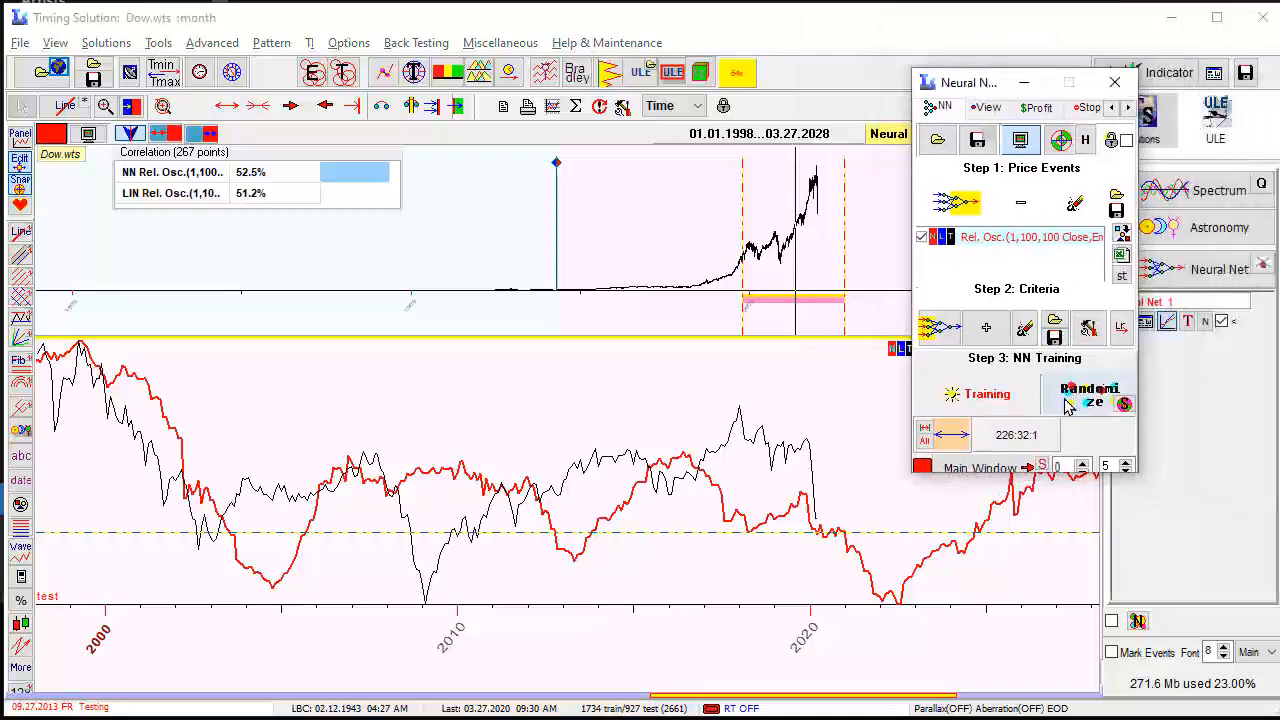
mouse_move(1088, 400)
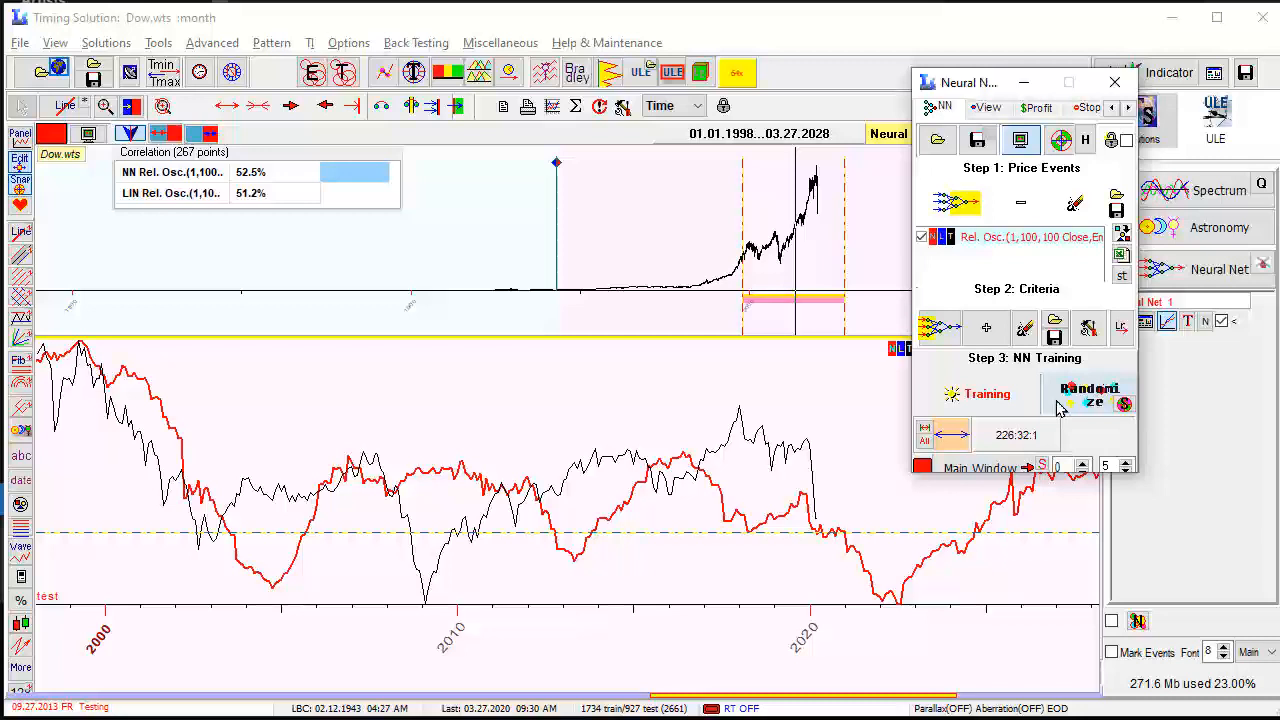
click(1088, 396)
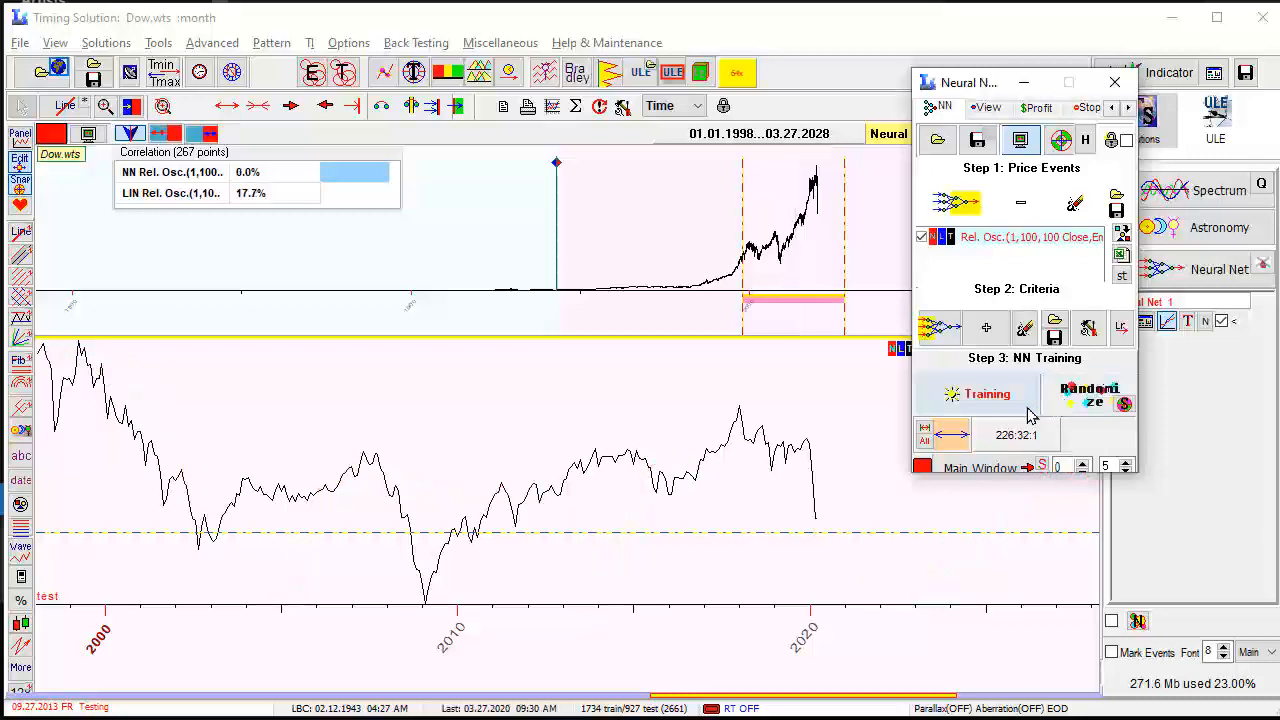
click(988, 392)
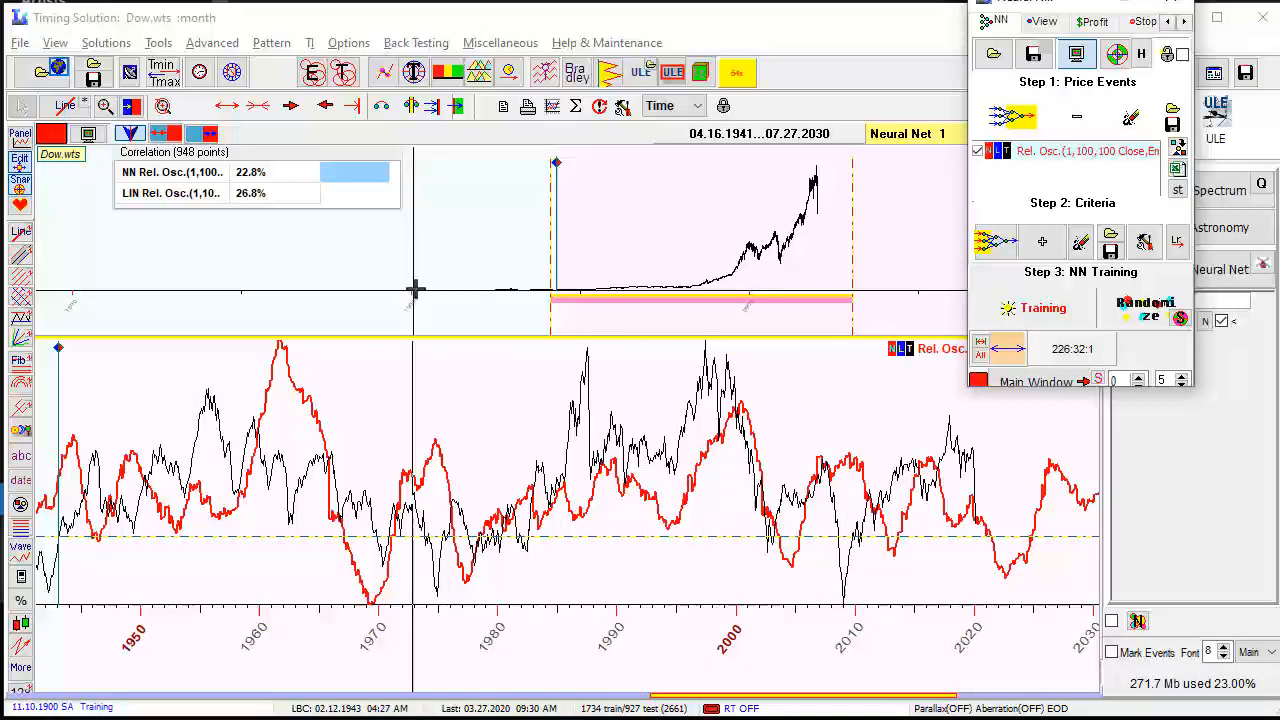
Move the training history start back to 1902 and retrain, giving 1.7% correlation over 1412 points.
right_click(416, 290)
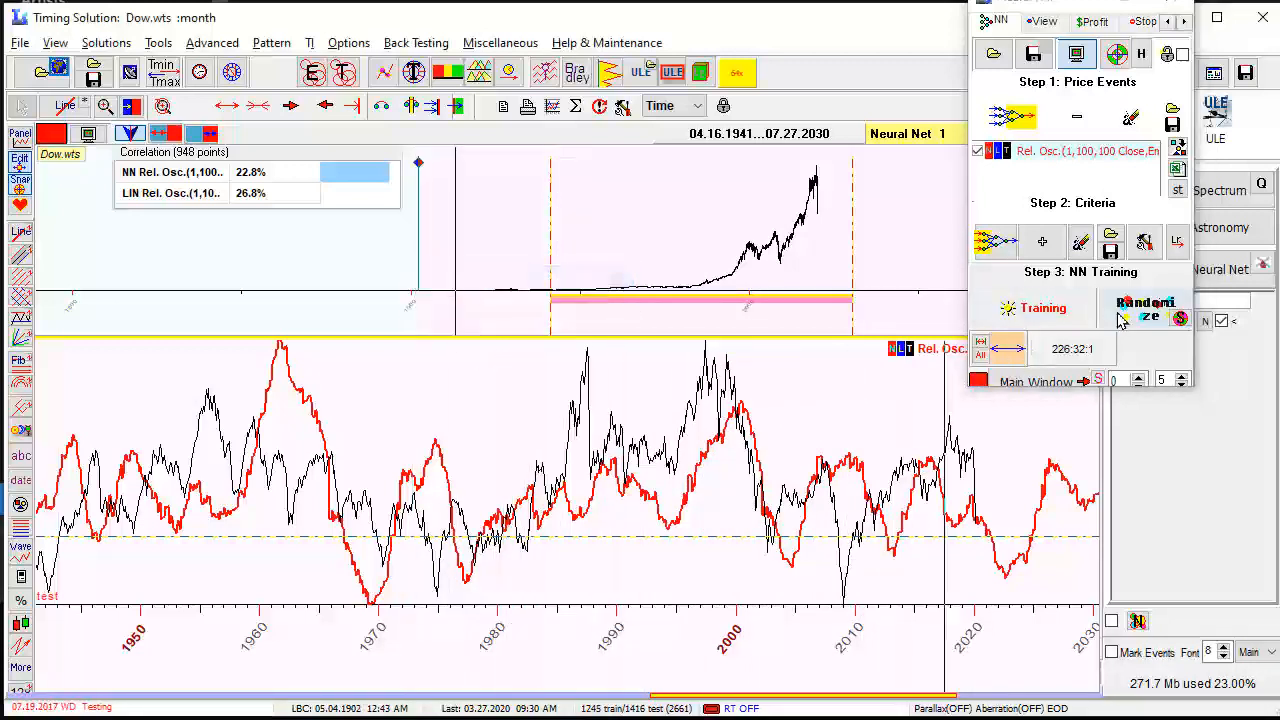
mouse_move(1144, 310)
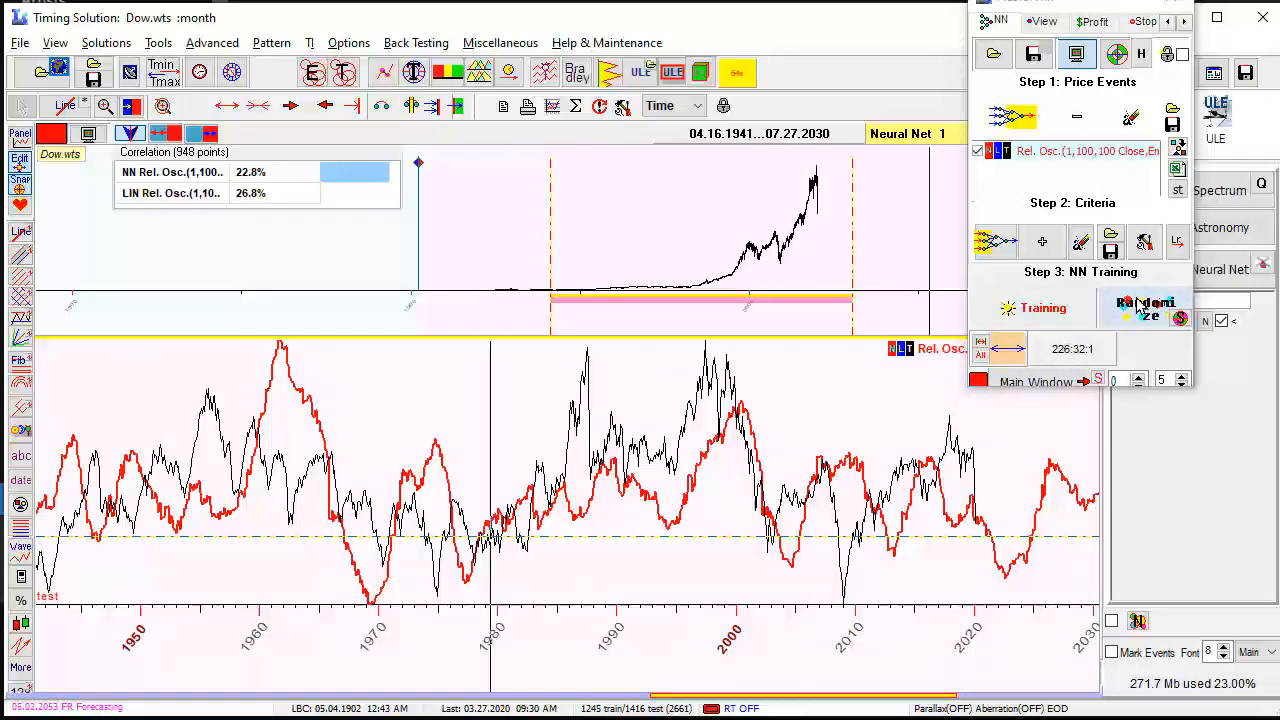
click(1042, 308)
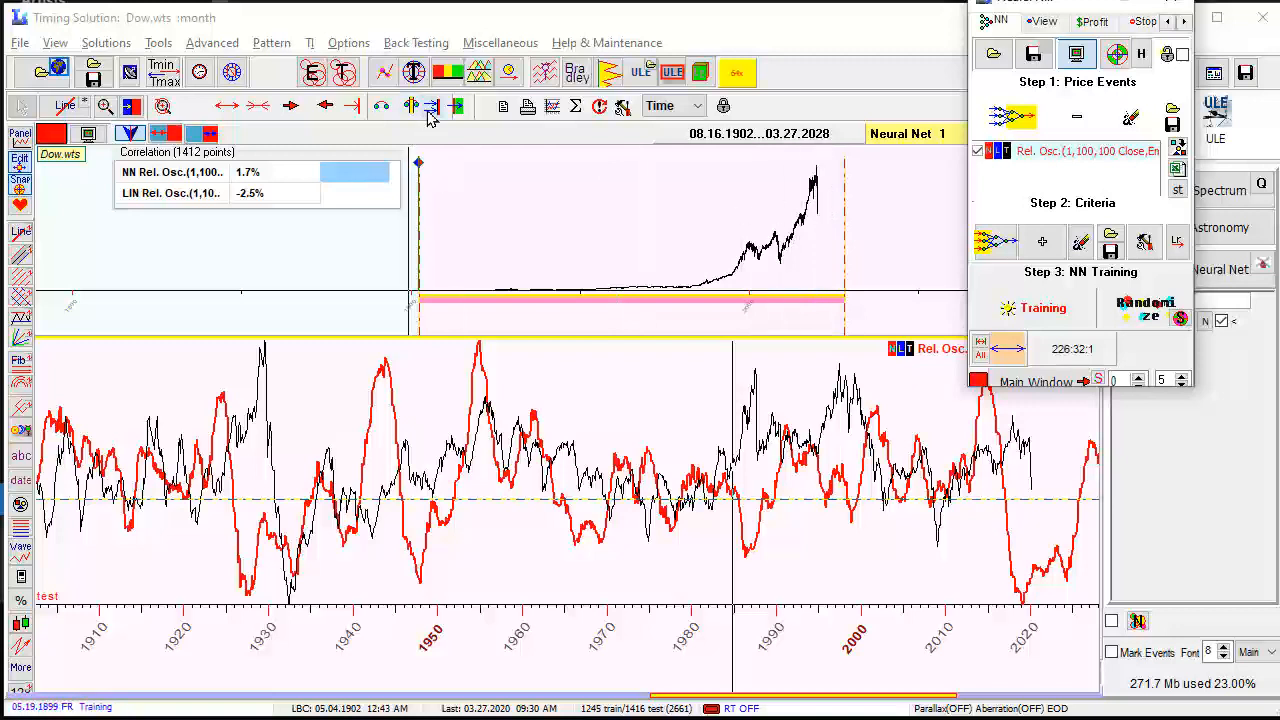
Reset the network and retrain on all data, reaching 57.5% correlation over 45 points.
click(1040, 308)
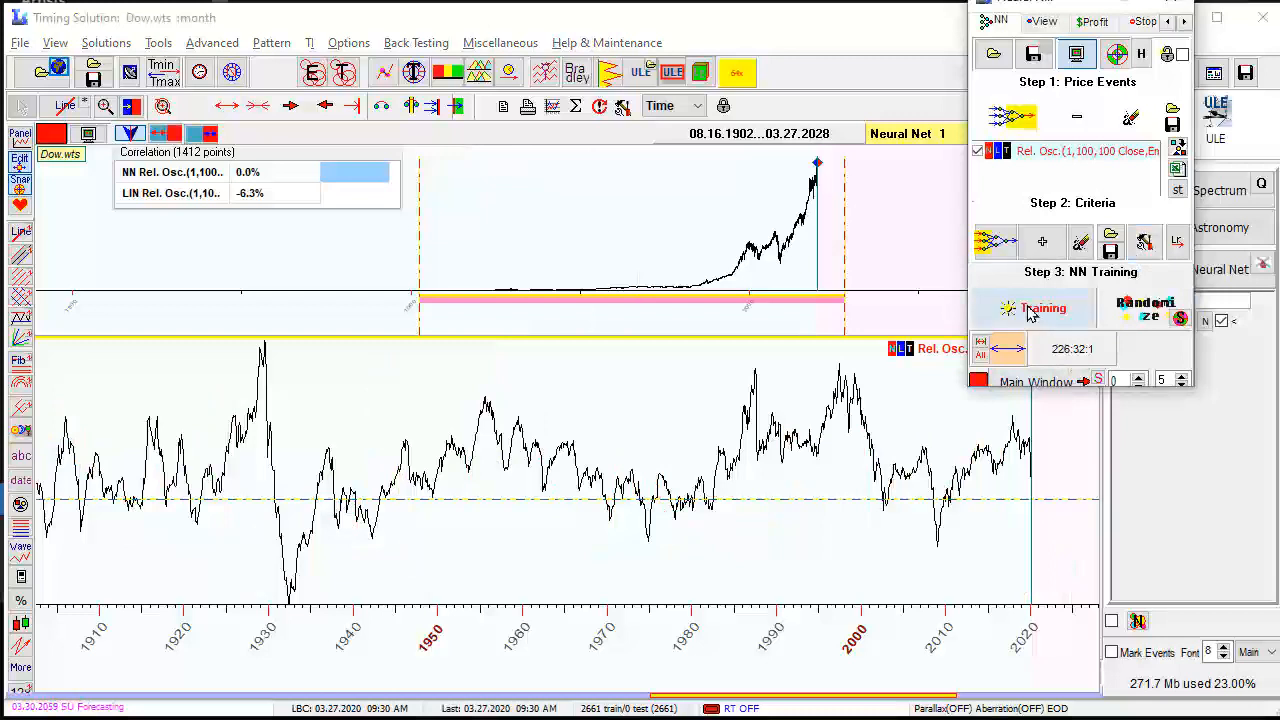
click(1044, 308)
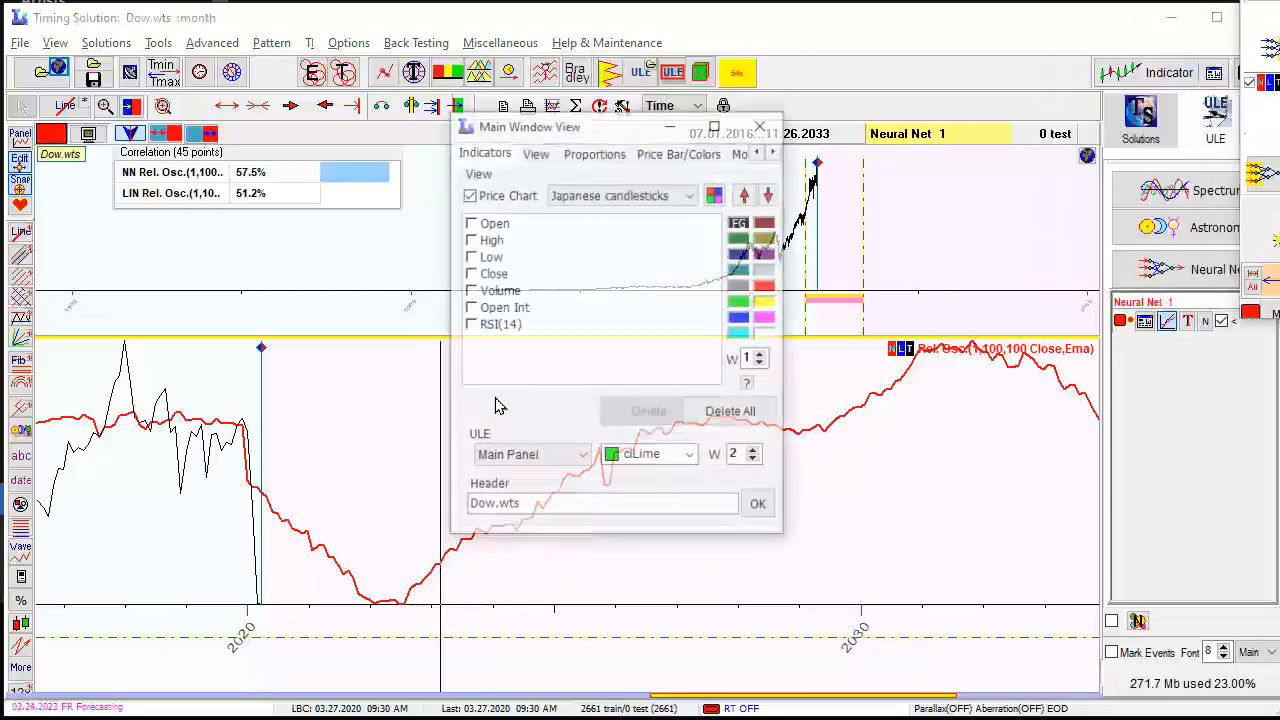
click(536, 152)
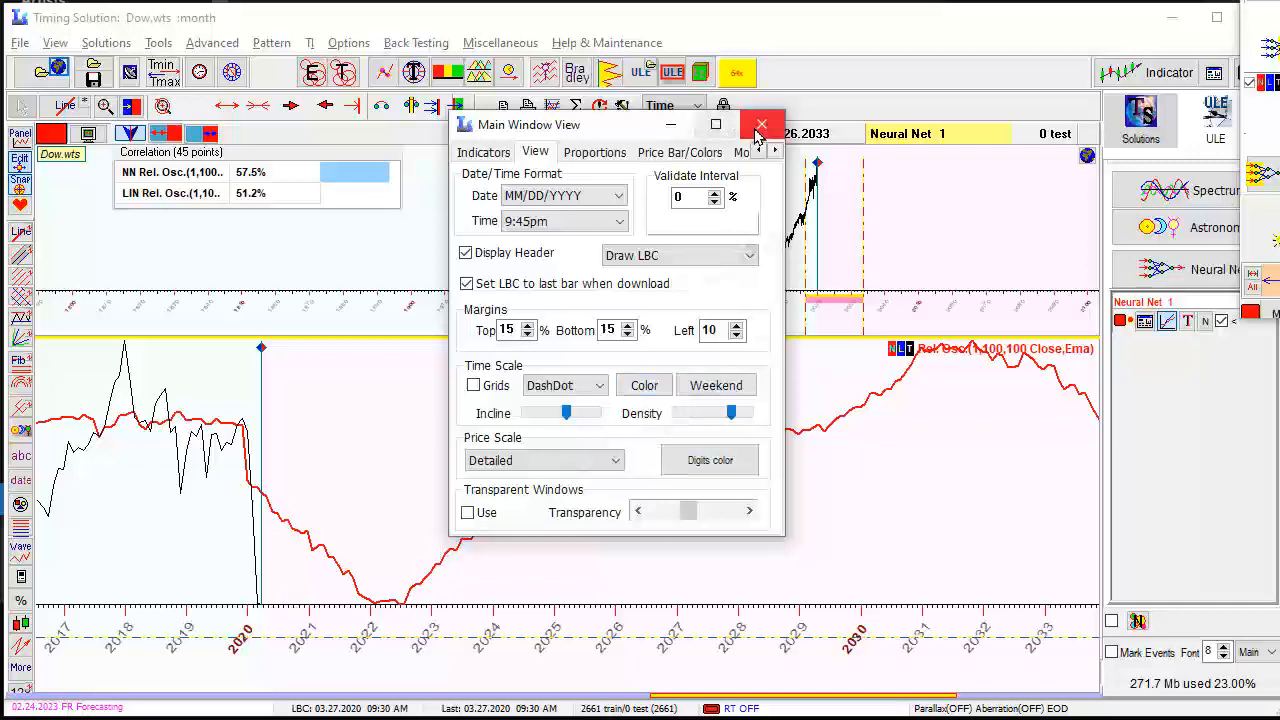
click(762, 124)
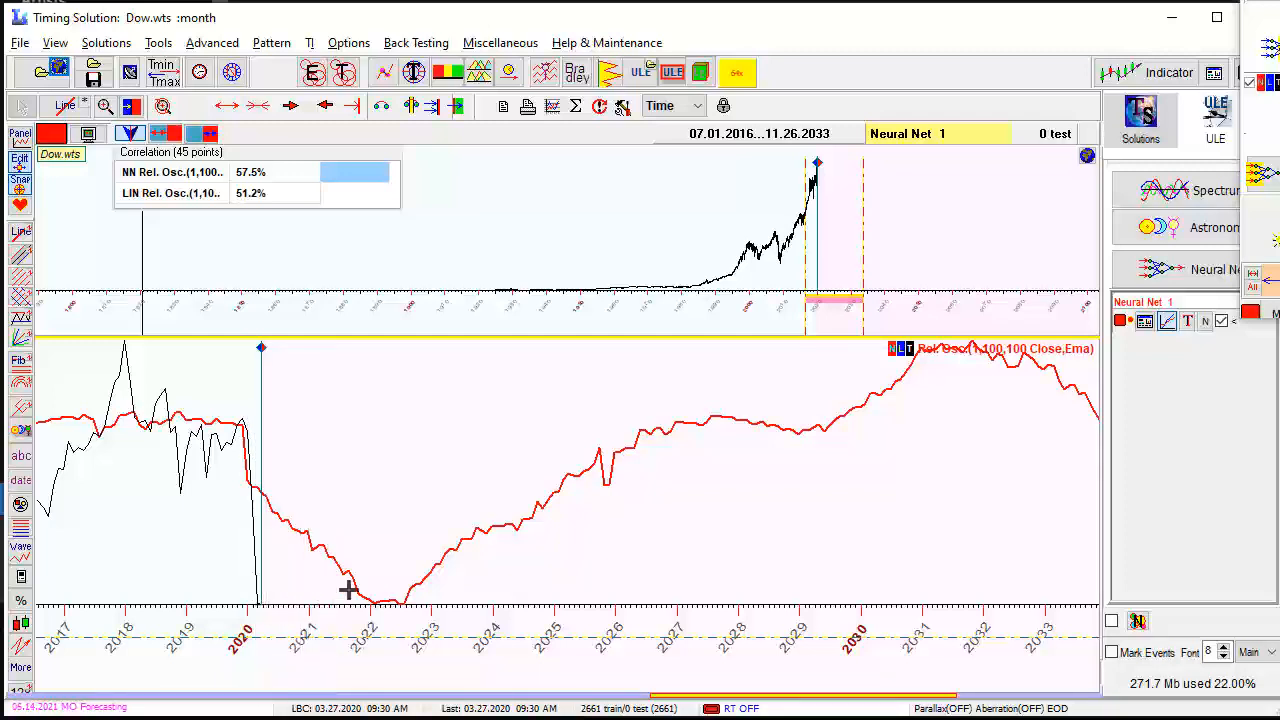
mouse_move(564, 504)
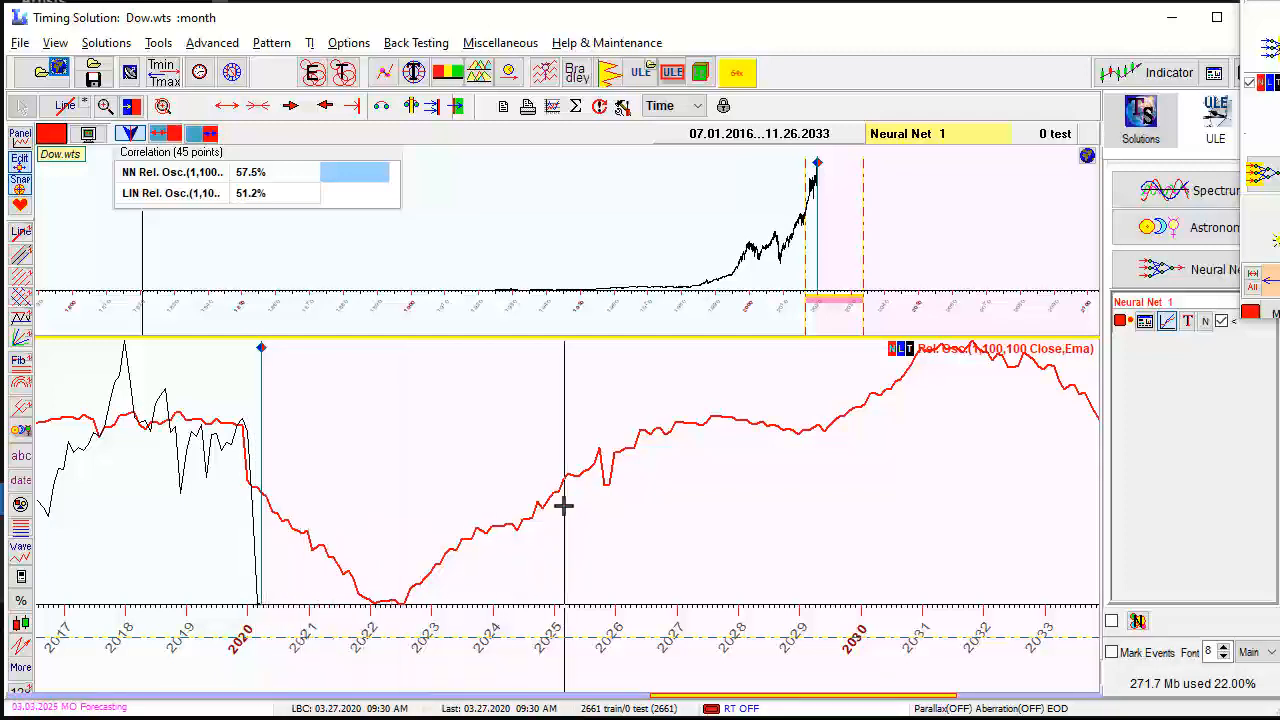